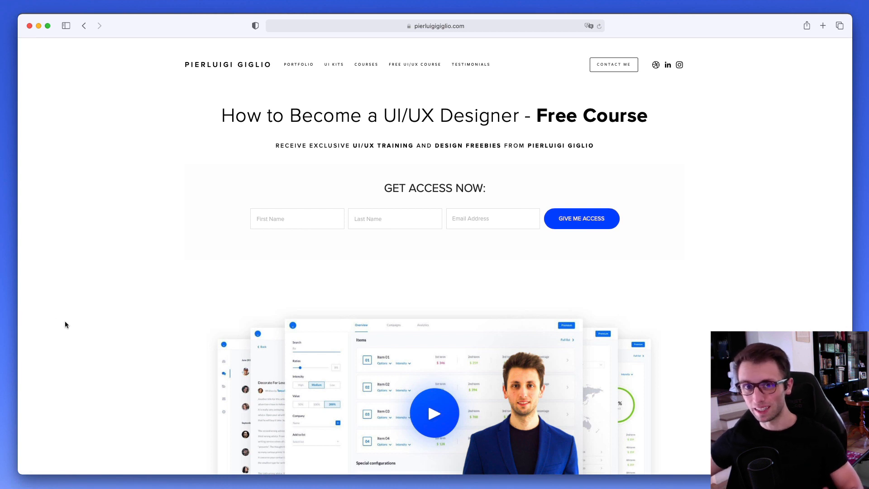
Search Community for 'styler' and filter to plugins, showing Styler already installed.
scroll("down", 3)
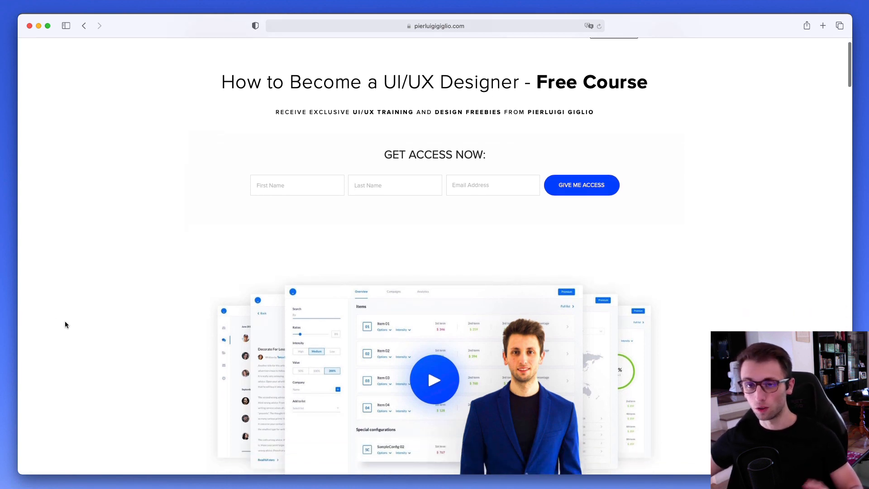
scroll("down", 3)
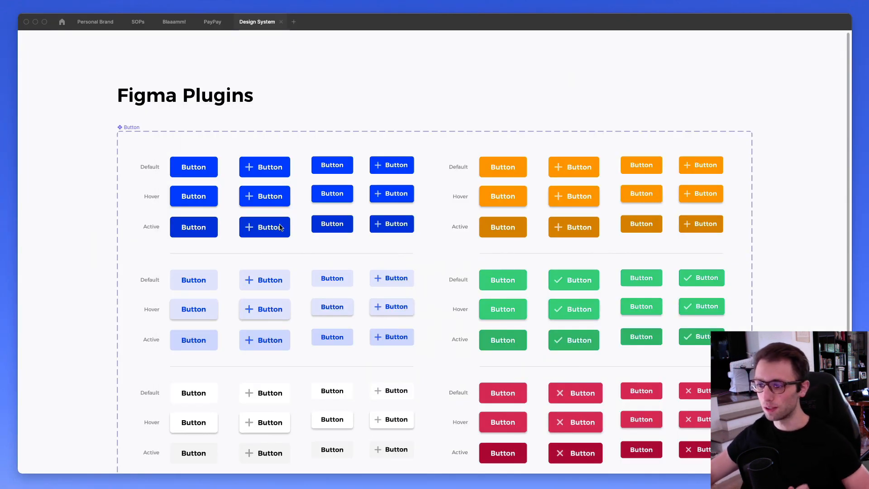
mouse_move(64, 250)
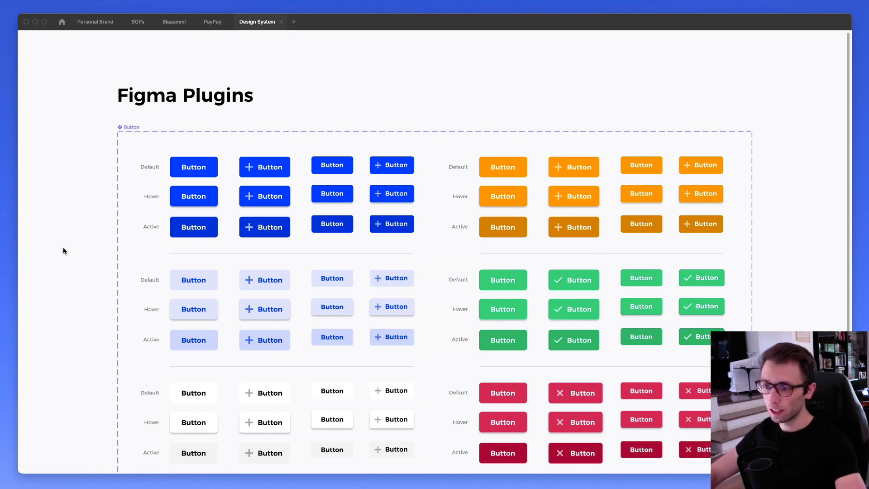
scroll("right", 3)
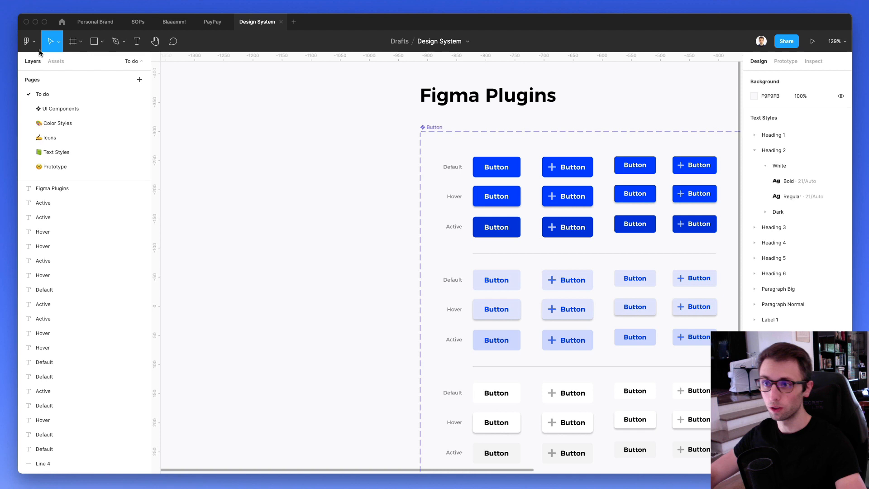
left_click(26, 42)
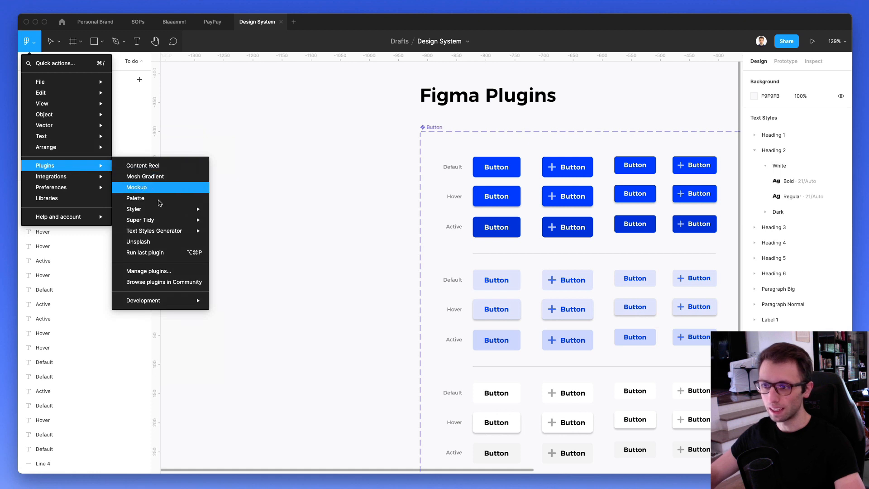
mouse_move(160, 282)
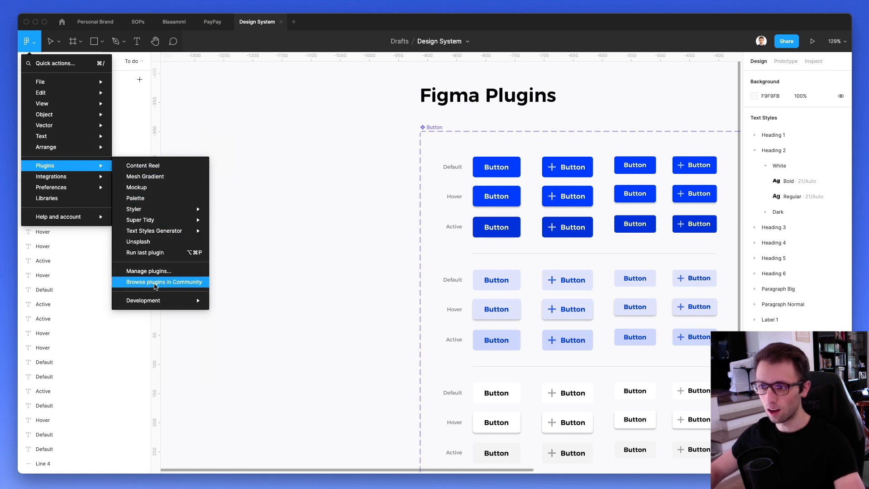
left_click(161, 281)
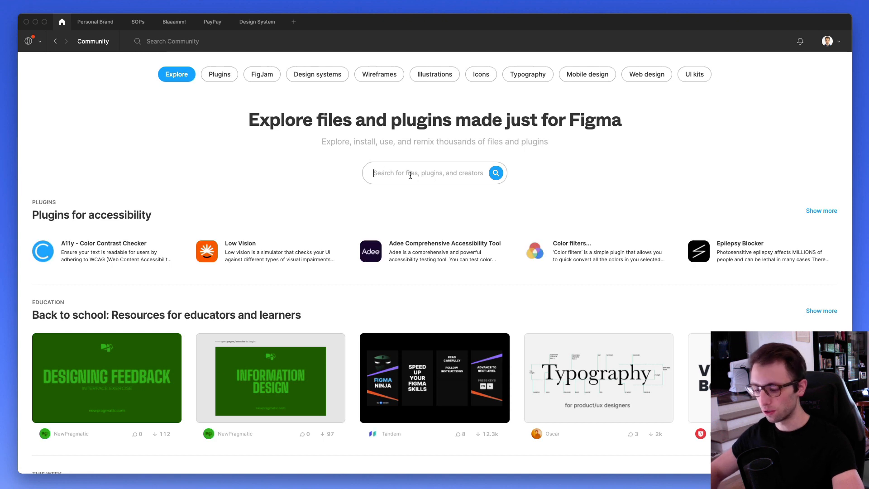
type("styler")
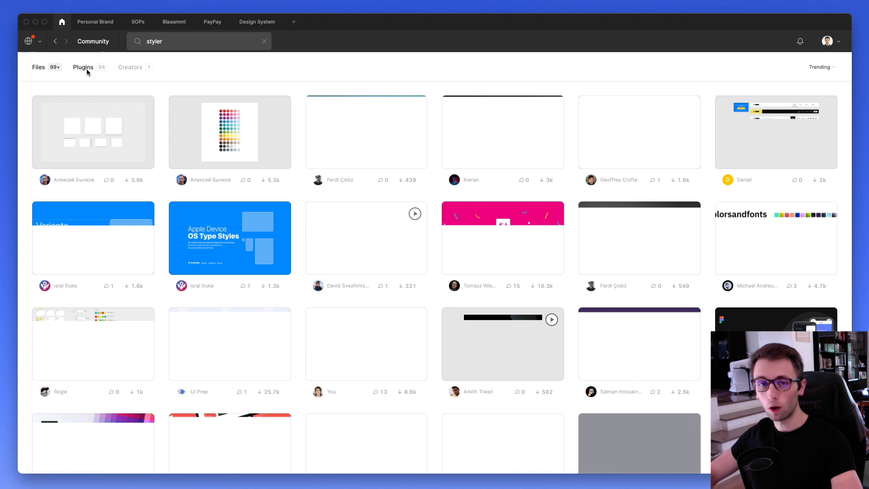
left_click(83, 67)
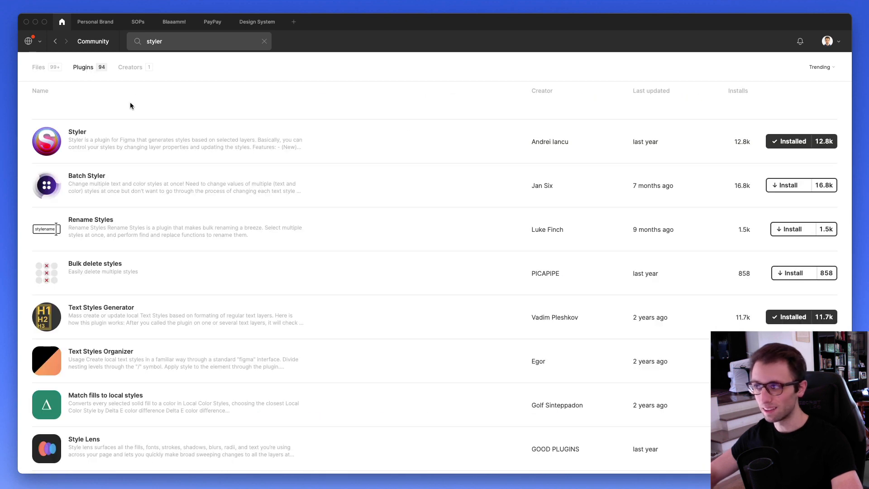
mouse_move(64, 34)
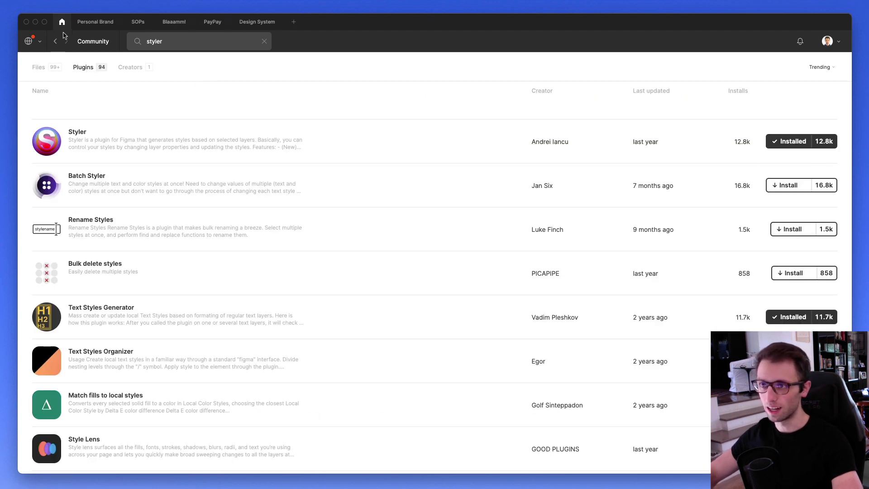
Return to the Design System file and launch the Content Reel plugin.
left_click(256, 22)
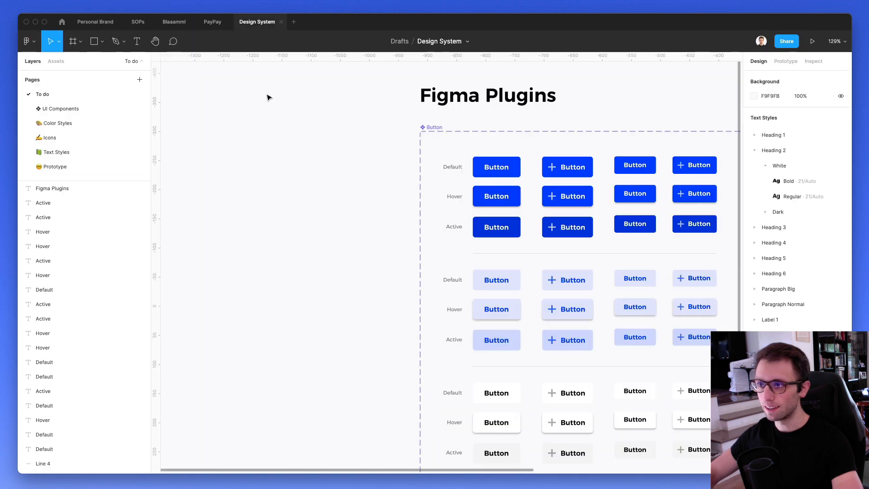
left_click(25, 42)
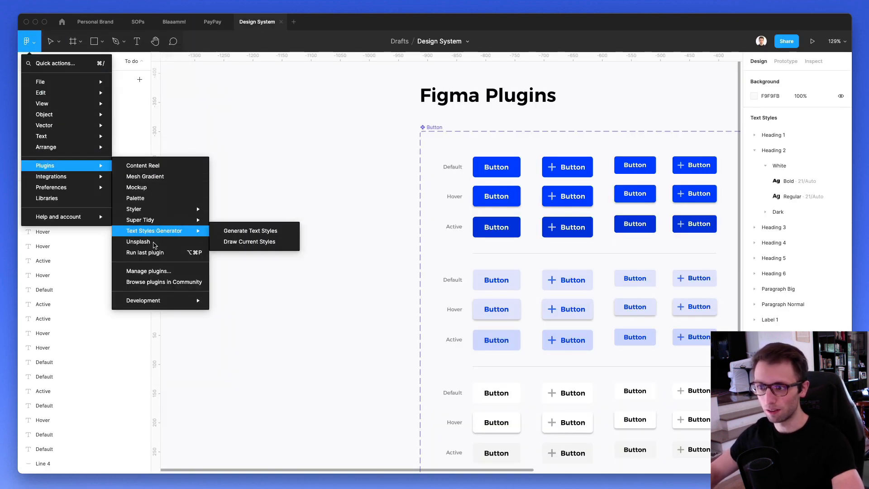
left_click(143, 165)
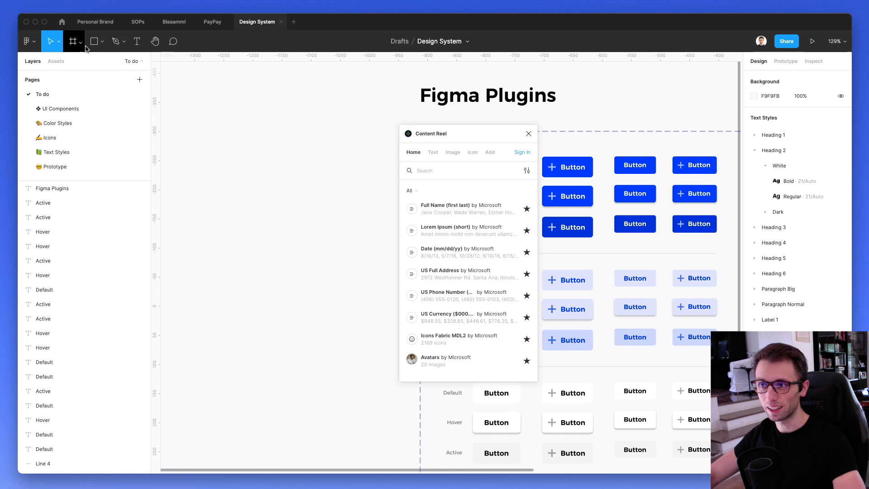
Draw circles left of the Figma Plugins title and fill them with Microsoft avatars.
left_click(93, 41)
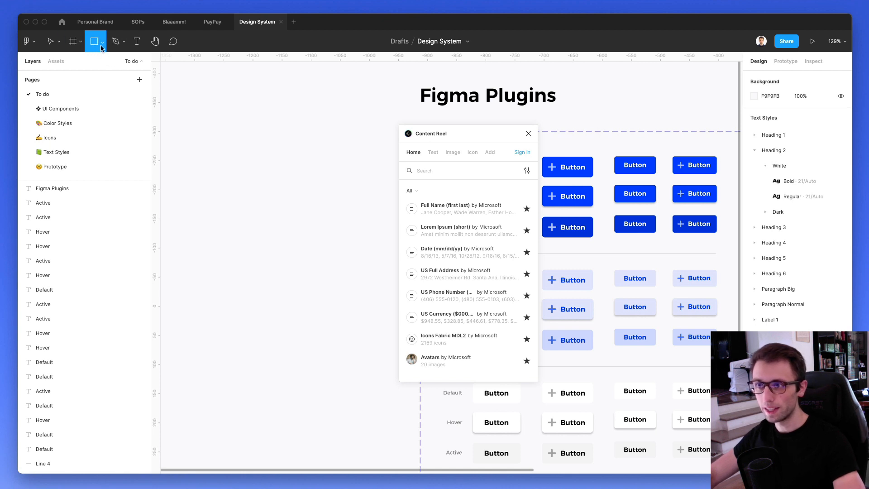
left_click(102, 41)
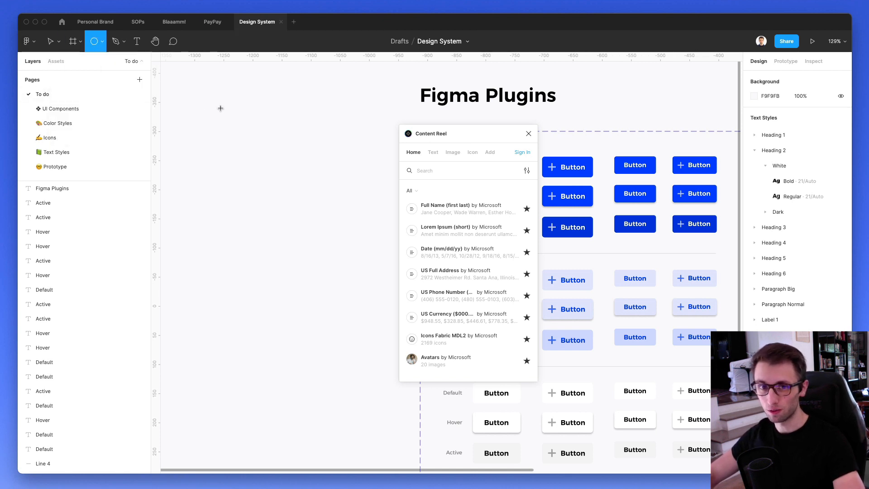
left_click_drag(199, 106, 249, 157)
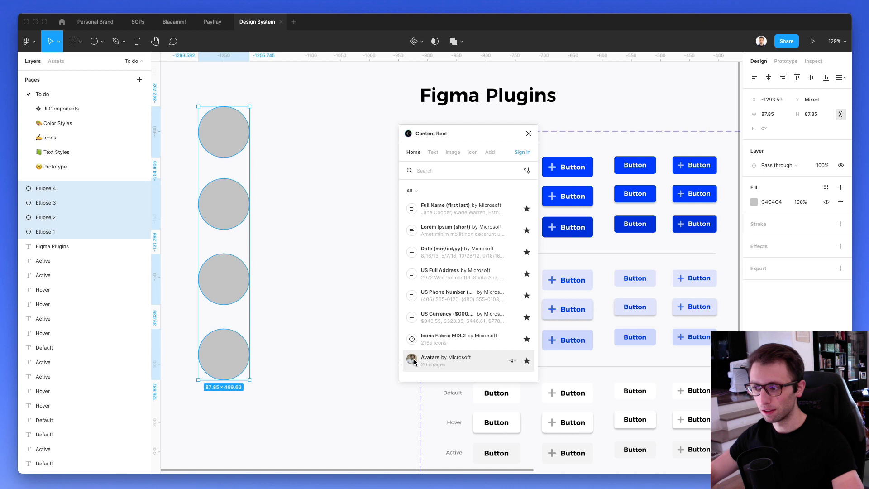
left_click(446, 360)
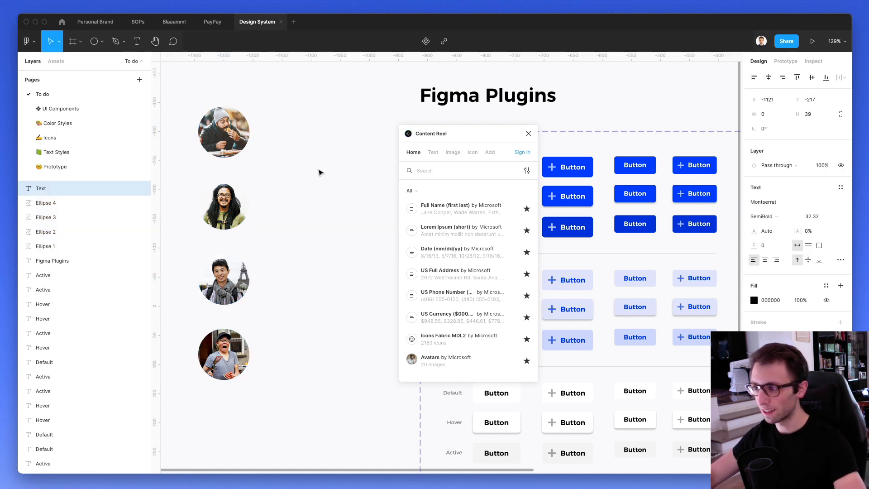
Add a 'Mark' name beside each avatar with date, phone and currency columns.
type("Mark Atkinsons")
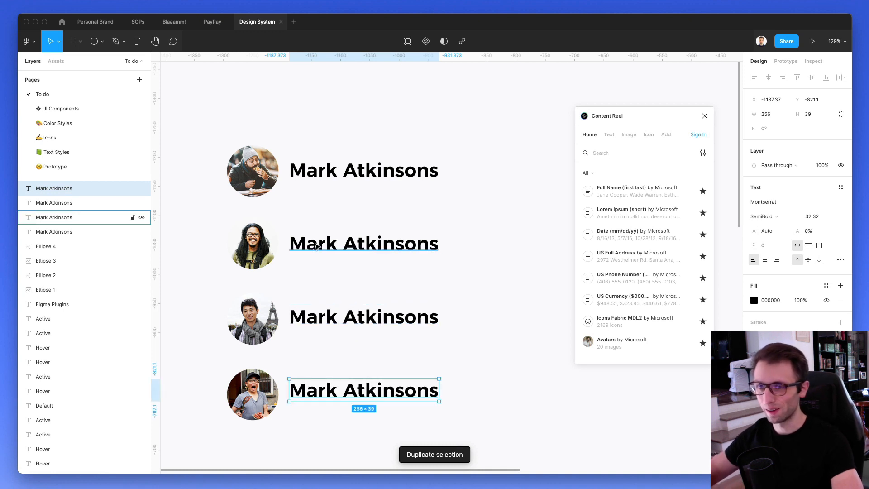
mouse_move(342, 191)
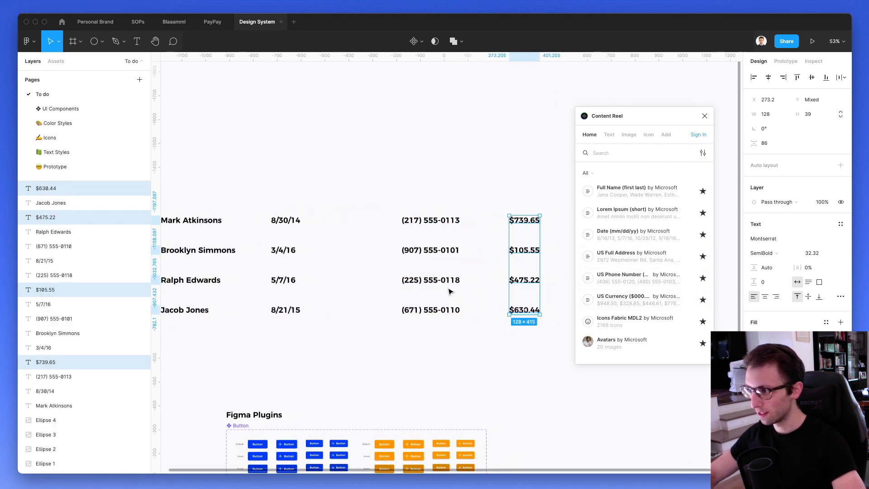
scroll("down", 3)
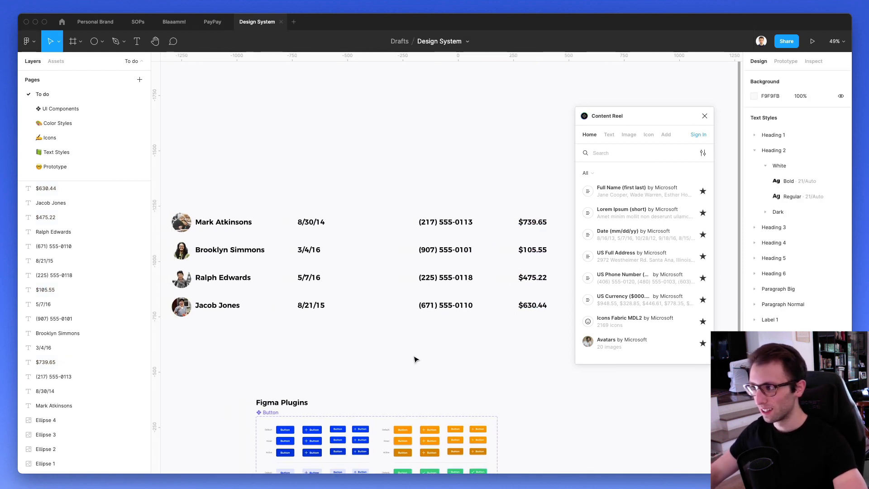
Fill the four circles with Content Reel flag images: Germany, Liechtenstein, Portugal, Czechia.
scroll("down", 3)
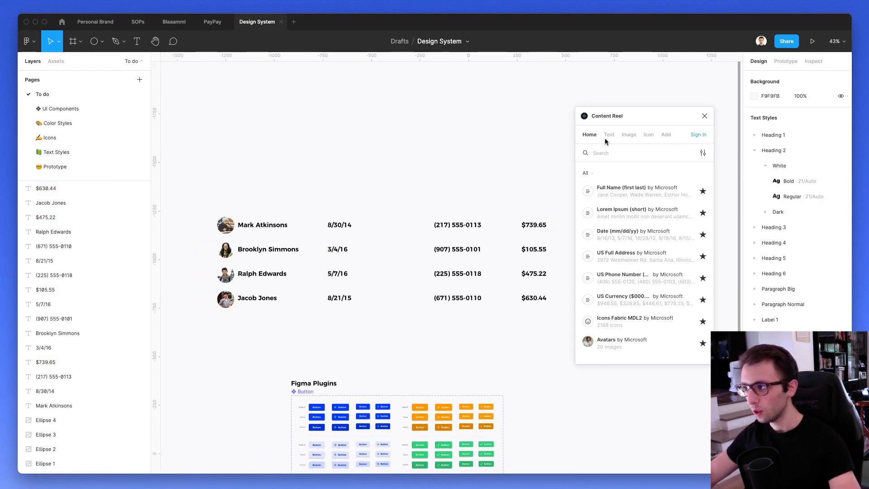
left_click(608, 135)
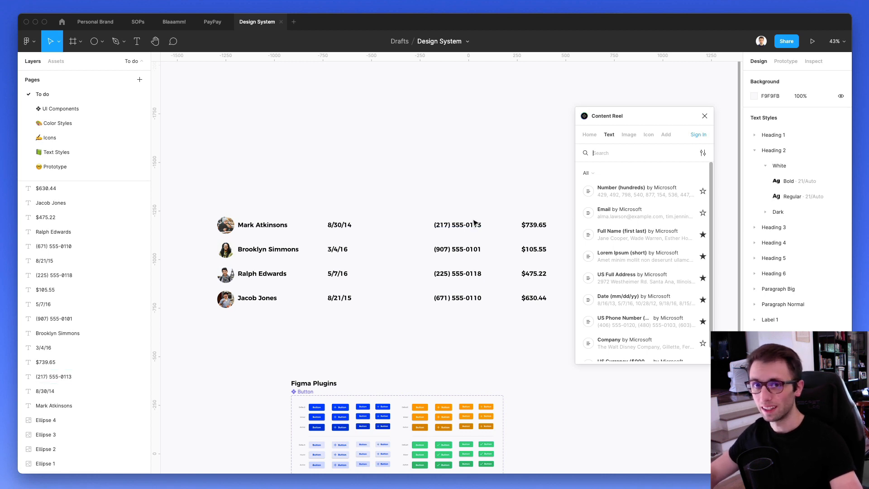
left_click(628, 134)
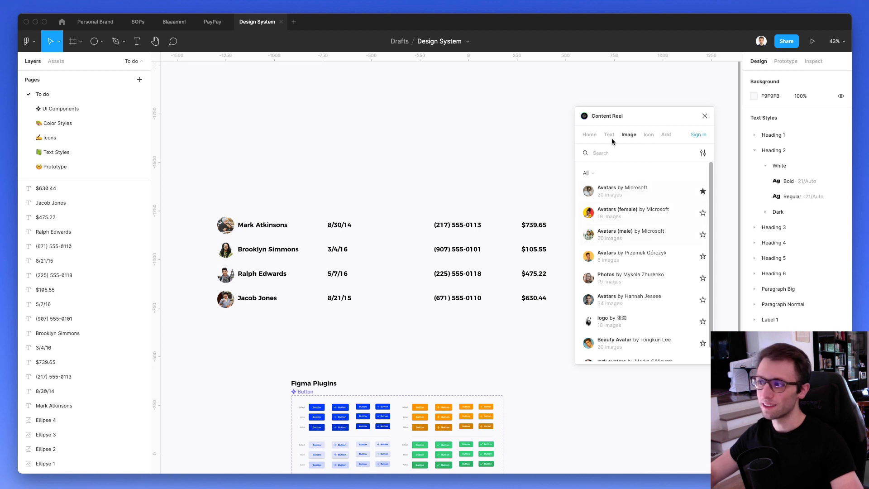
scroll("down", 3)
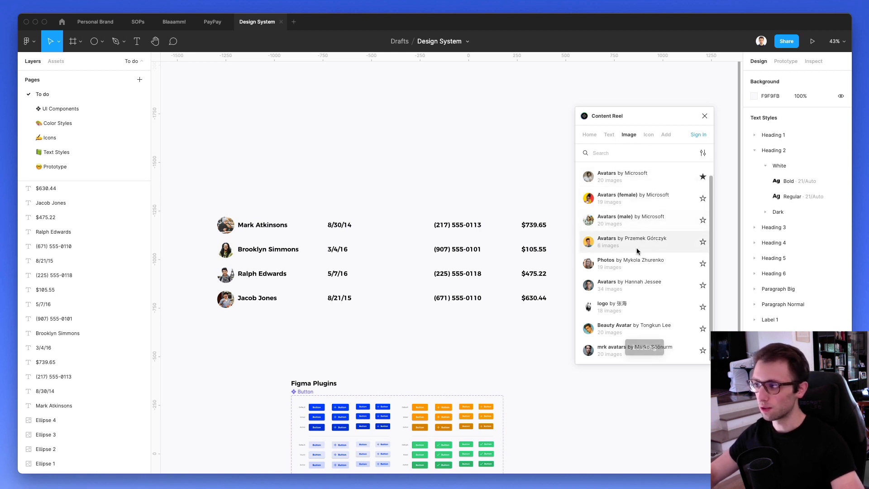
scroll("down", 3)
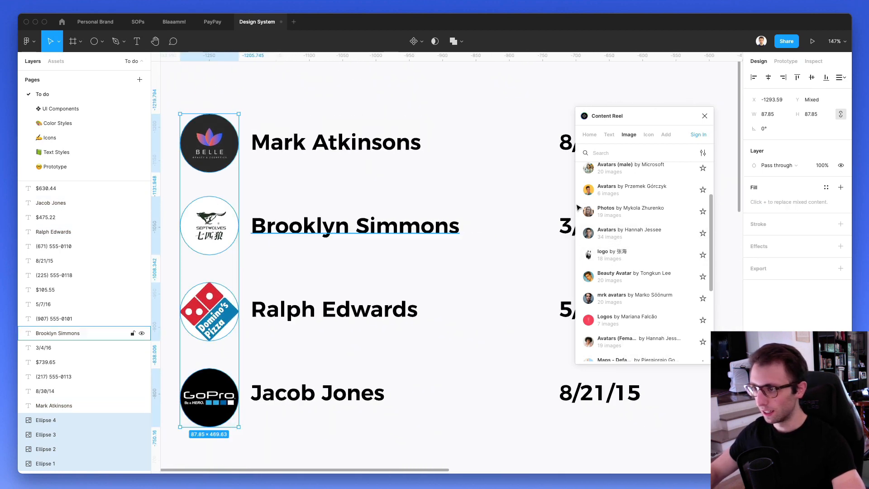
scroll("down", 3)
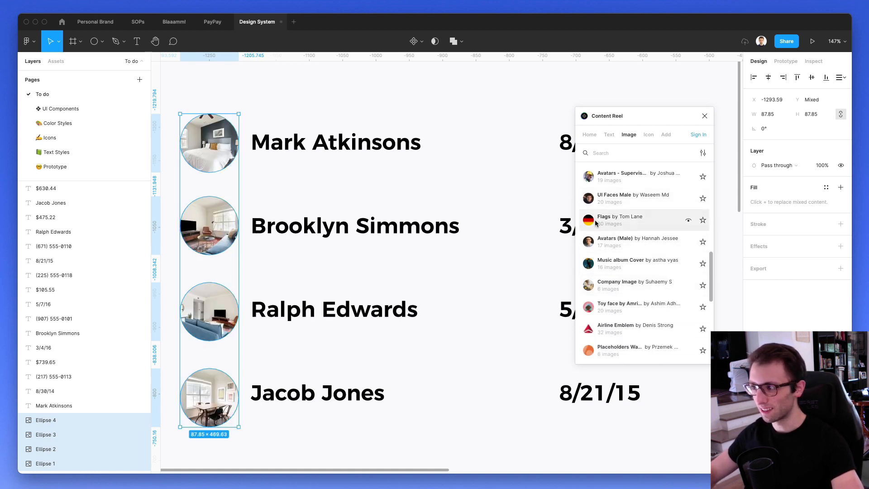
left_click(619, 217)
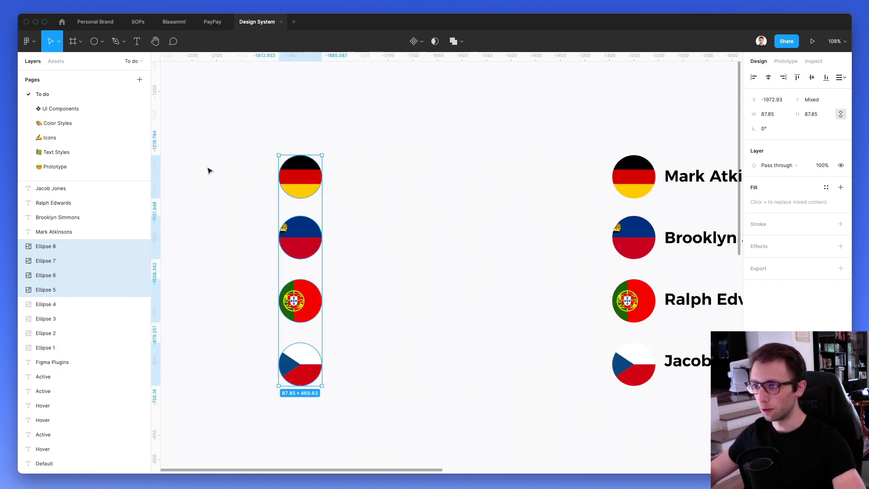
Launch the Unsplash plugin and search for 'minimal' photos.
left_click(25, 42)
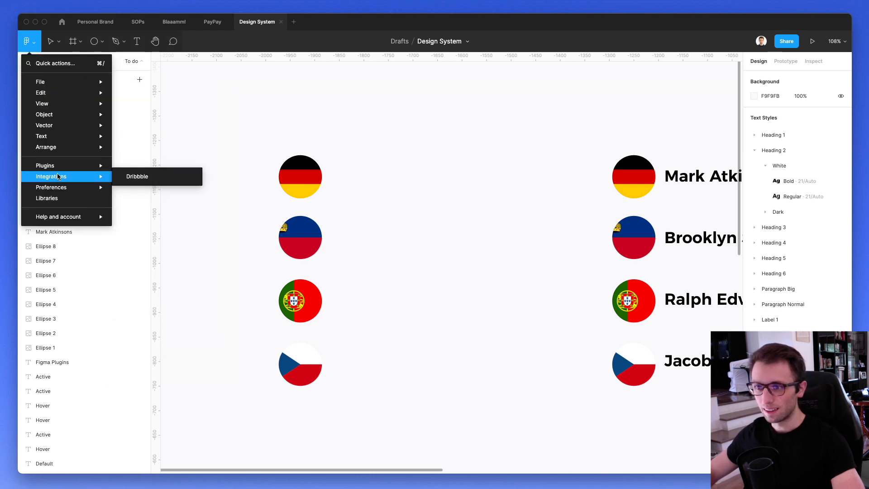
left_click(50, 41)
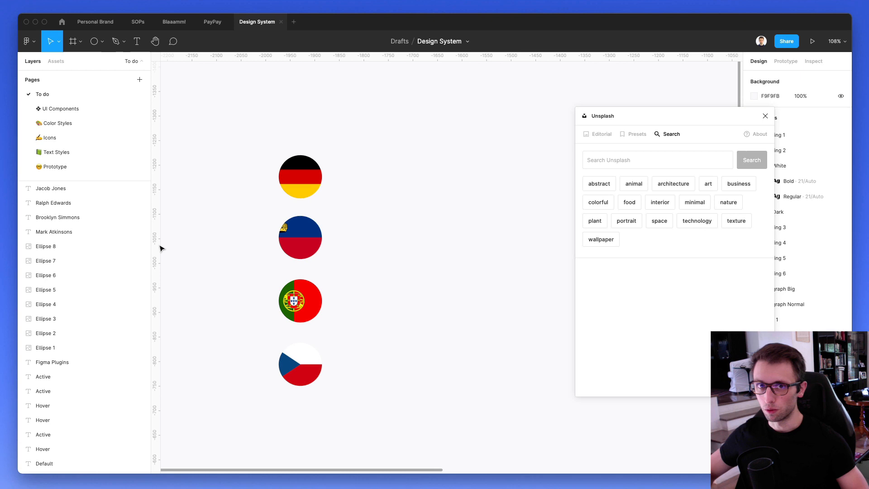
mouse_move(162, 232)
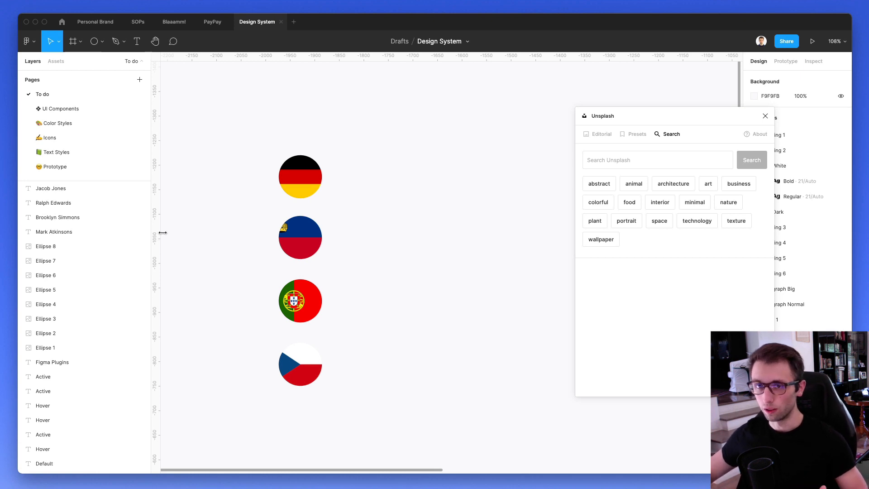
mouse_move(606, 166)
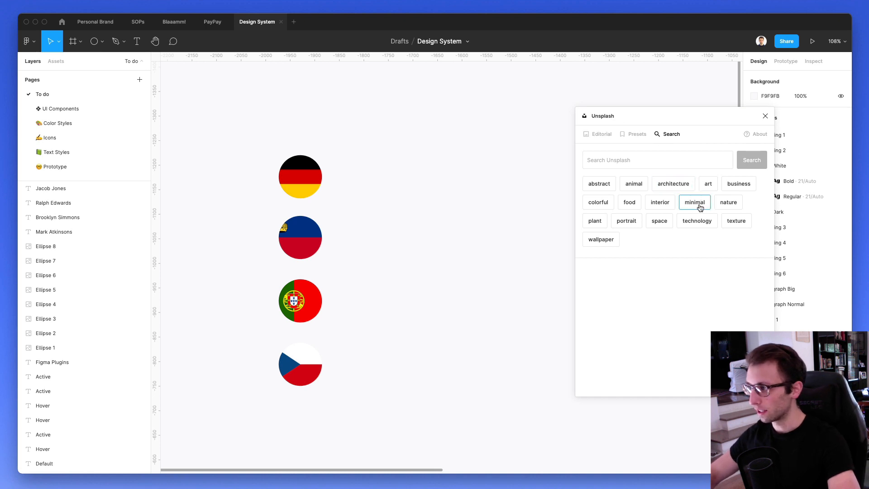
left_click(694, 202)
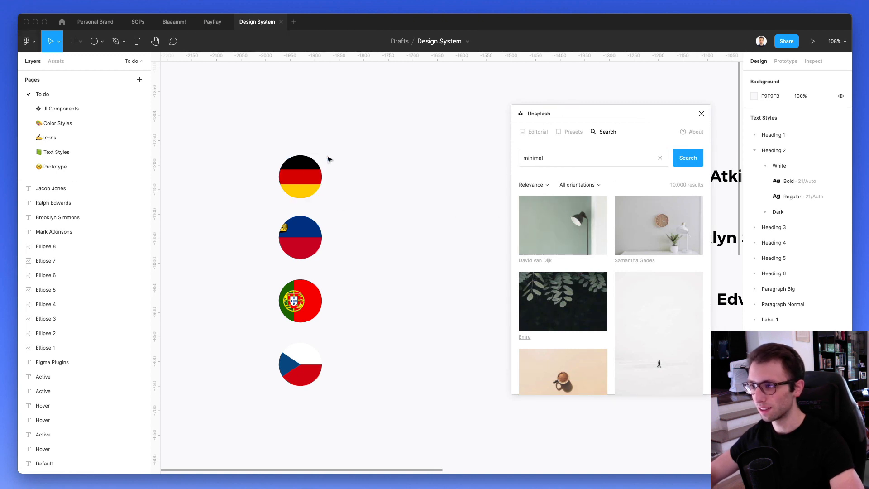
Fill the rectangles with the lamp and teal marble swirl photos.
left_click(299, 176)
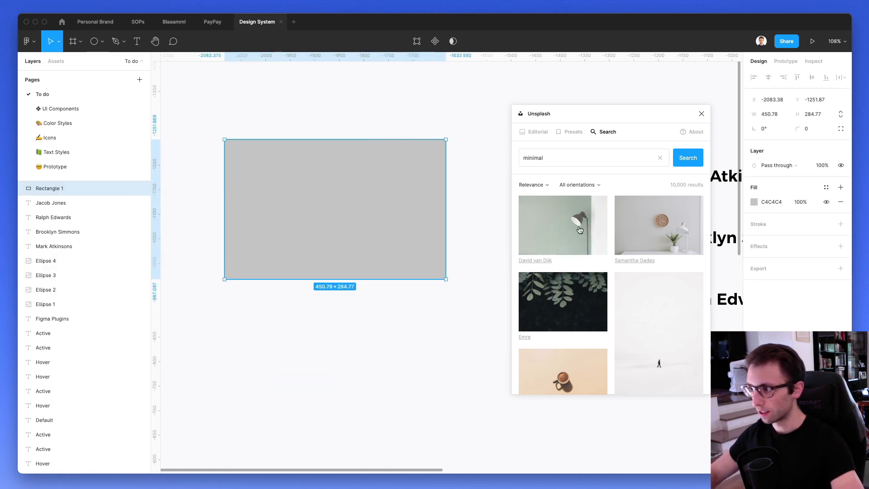
left_click(562, 224)
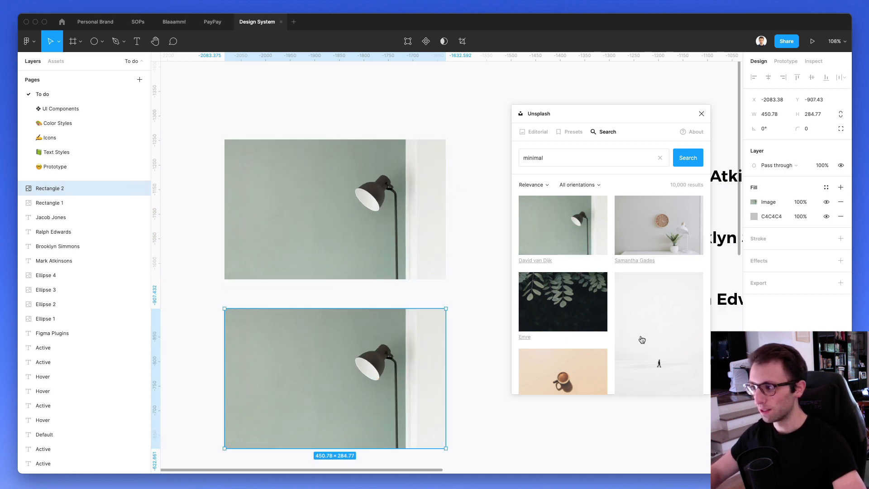
scroll("down", 3)
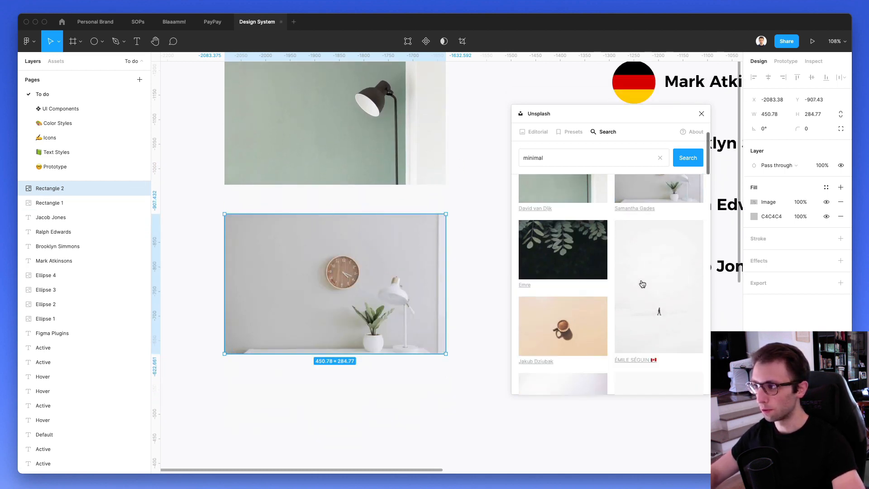
scroll("down", 3)
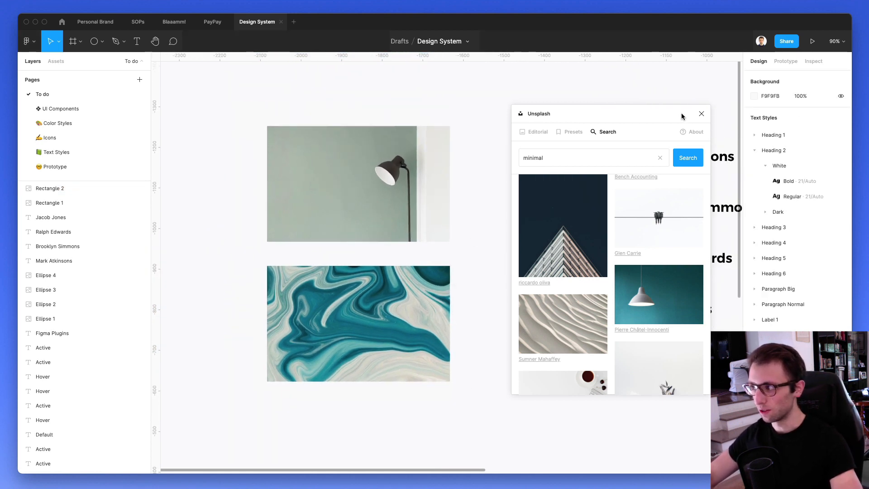
Close the Unsplash panel and launch the Mockup plugin.
left_click(702, 113)
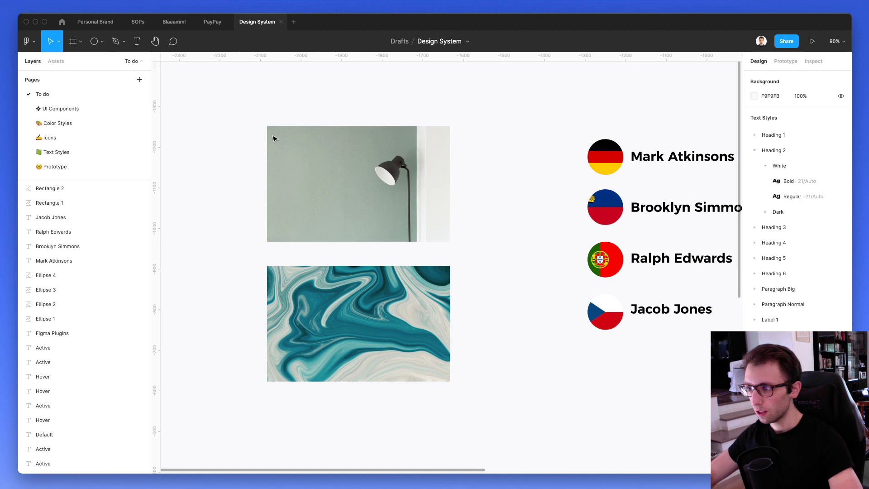
mouse_move(25, 42)
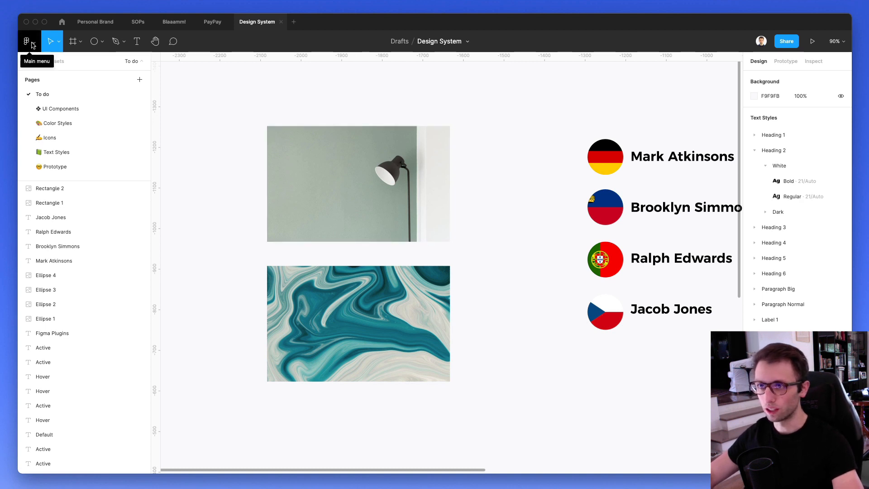
left_click(25, 41)
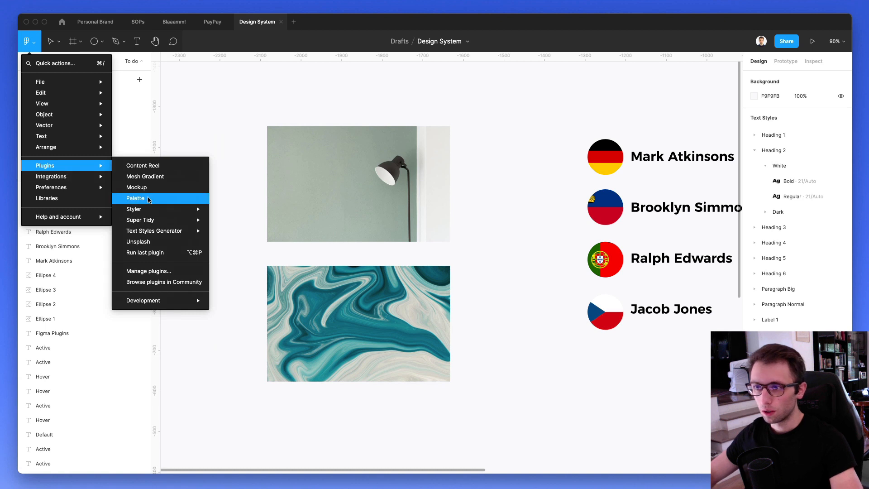
mouse_move(152, 187)
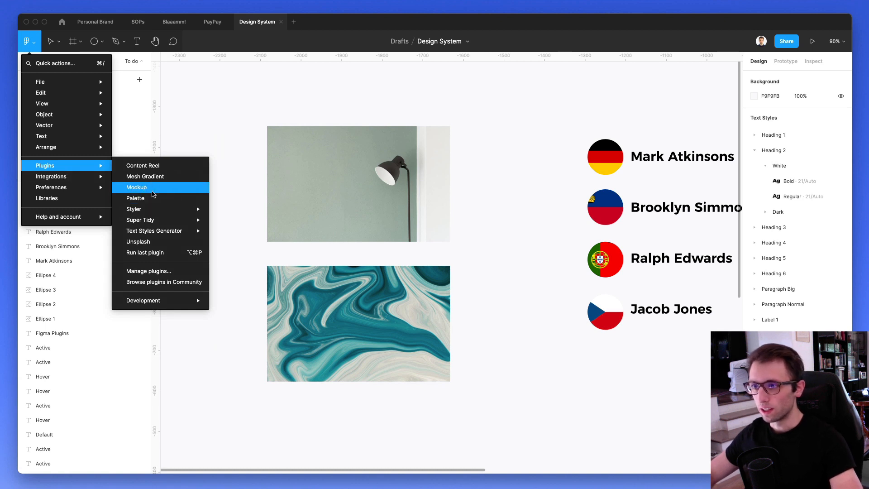
left_click(136, 187)
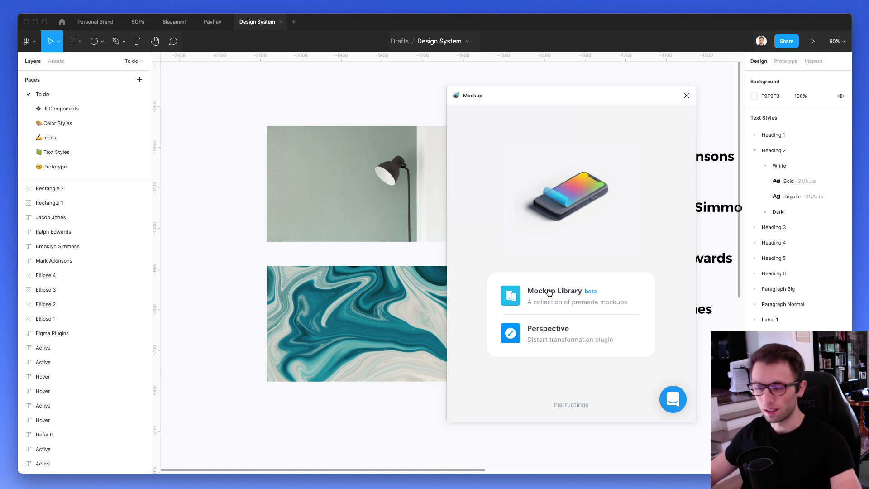
Pick the Display XDR mockup from the Mockup Library and try adding a screen design.
left_click(554, 296)
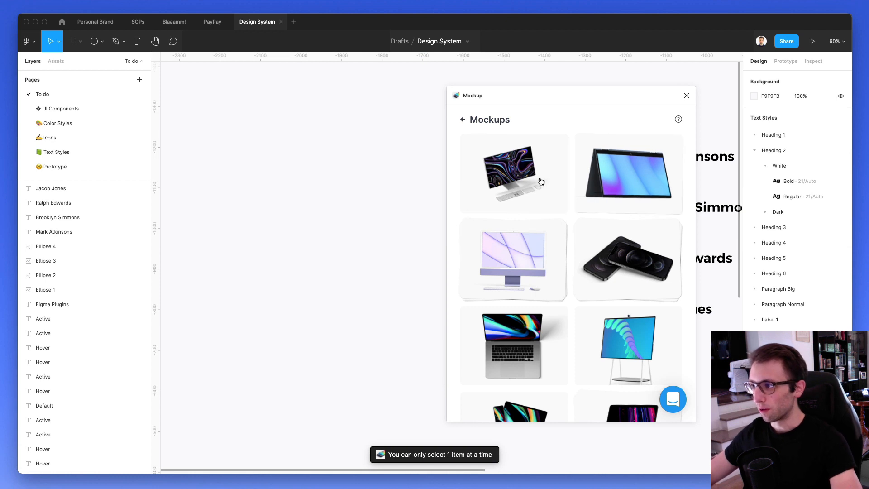
left_click(513, 173)
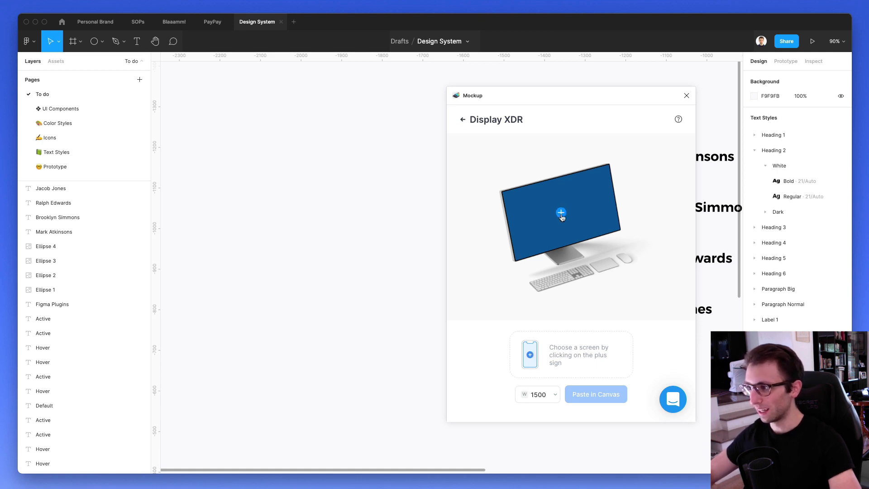
left_click(560, 213)
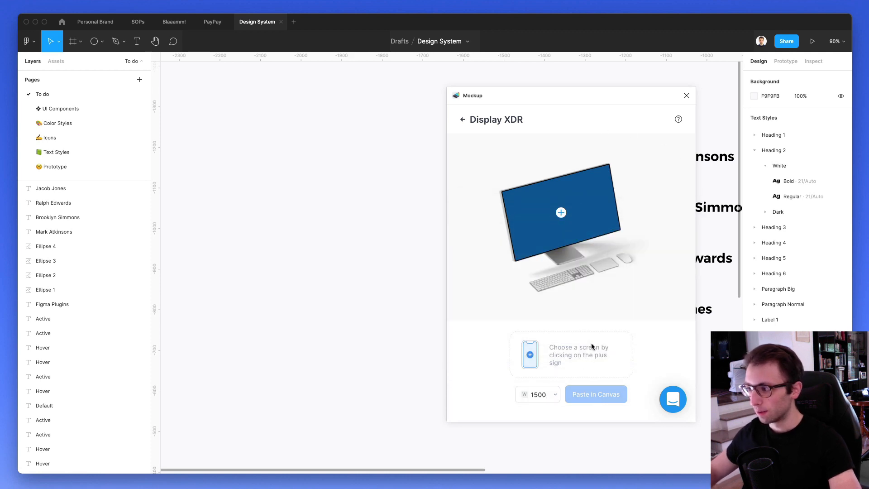
mouse_move(524, 370)
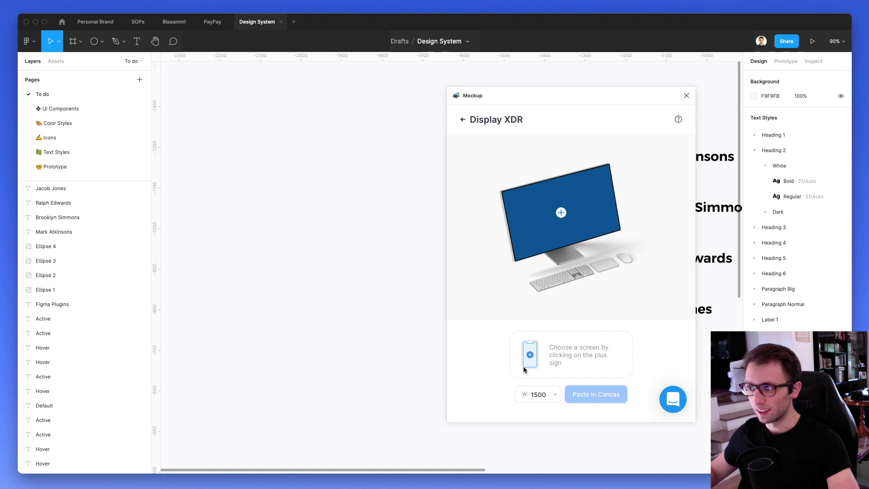
left_click(72, 42)
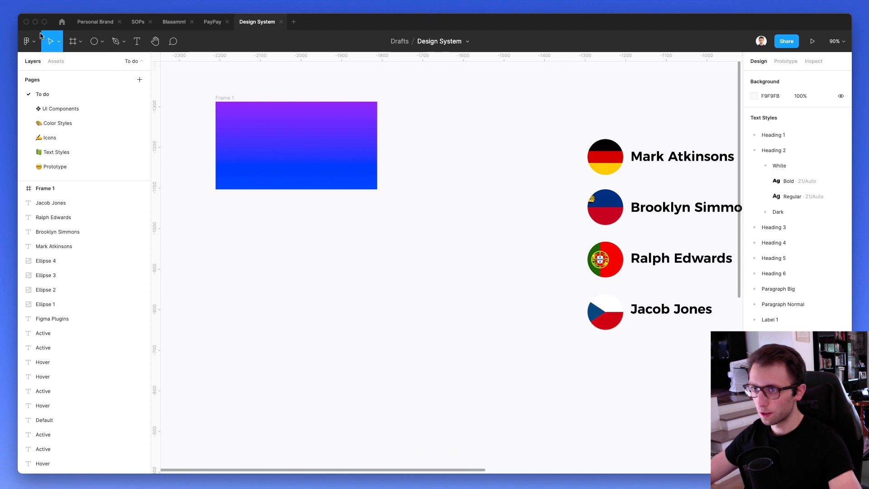
Place the gradient frame on the Display XDR screen, crop it, and check the 1500 width option.
left_click(25, 41)
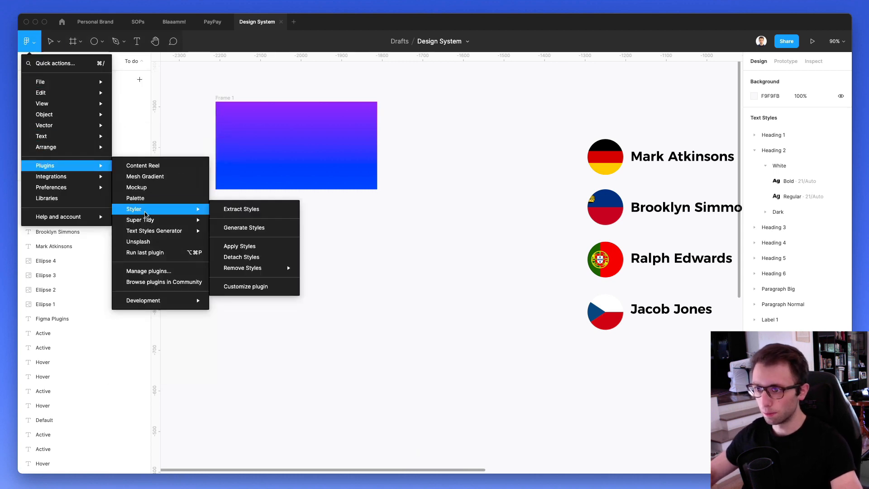
left_click(136, 187)
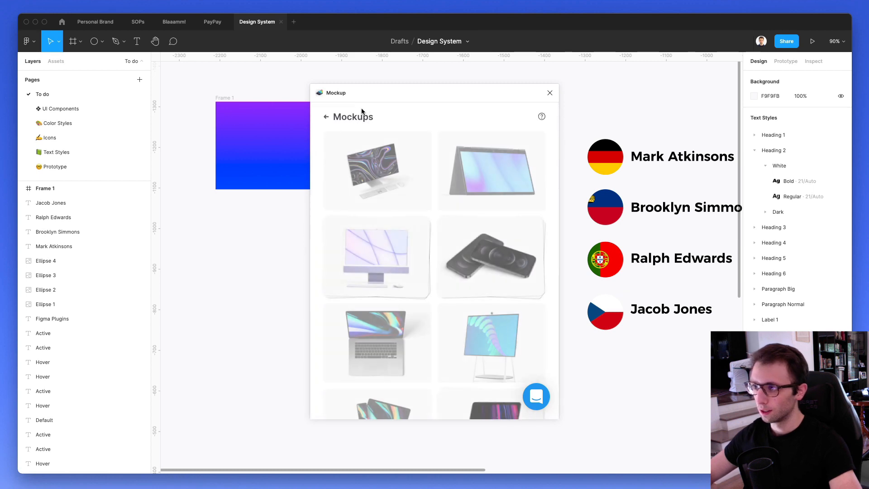
left_click(377, 170)
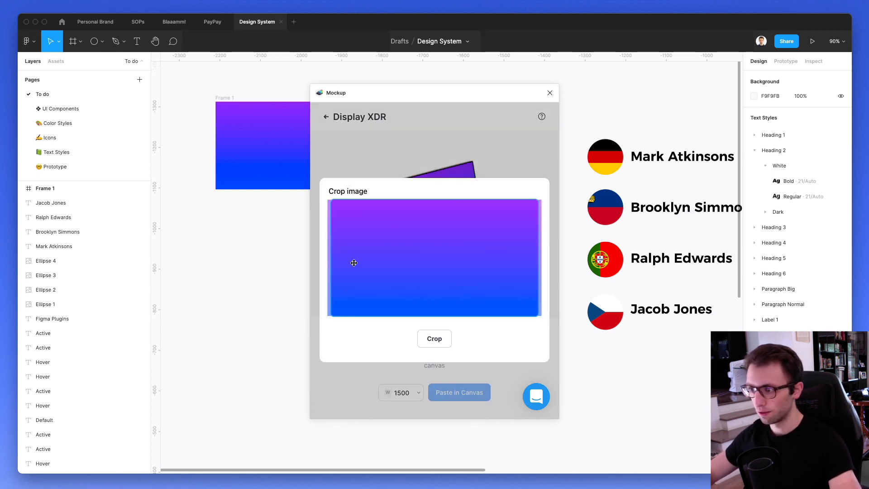
left_click(435, 338)
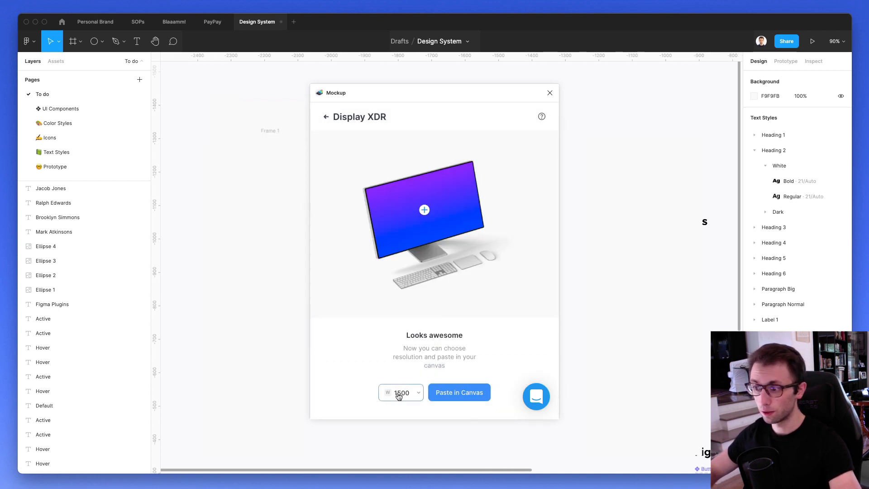
left_click(400, 393)
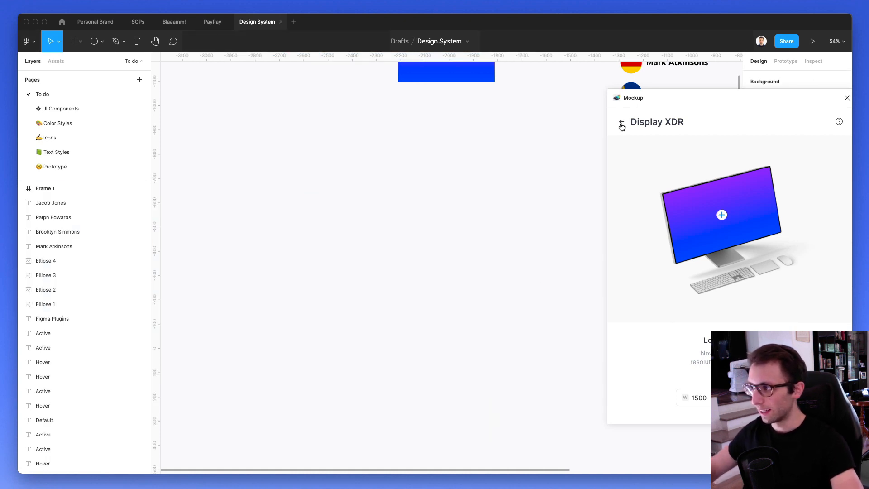
Preview the iMac 24 inch mockup in orange and pink, then close Mockup.
left_click(622, 122)
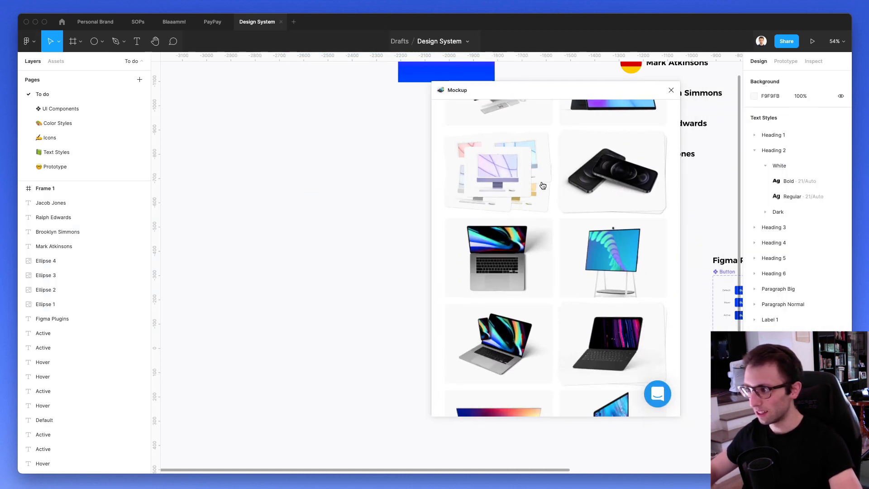
scroll("down", 3)
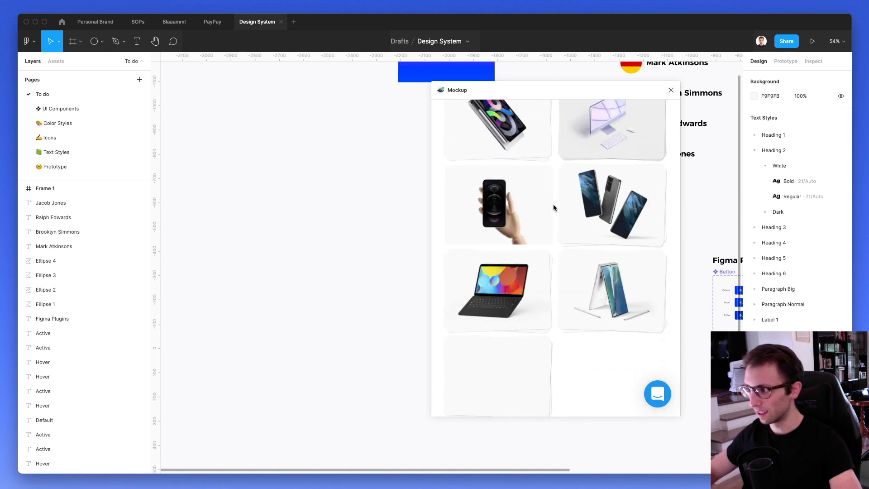
scroll("down", 3)
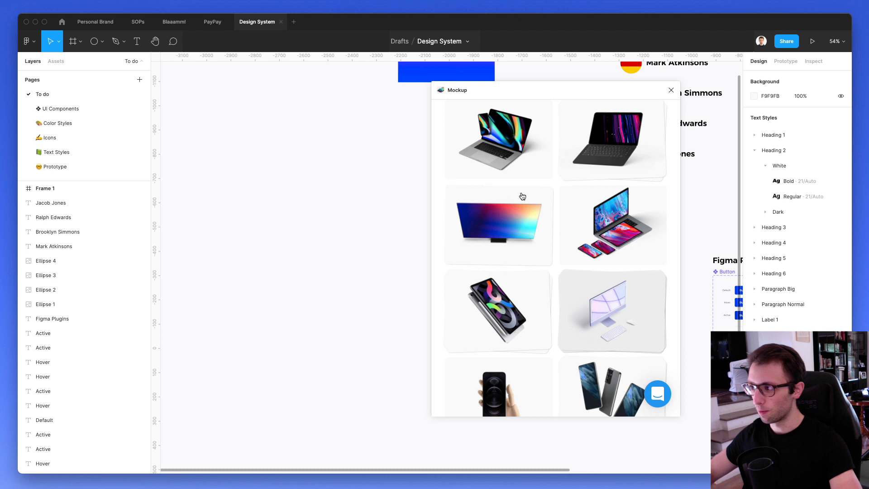
left_click(612, 310)
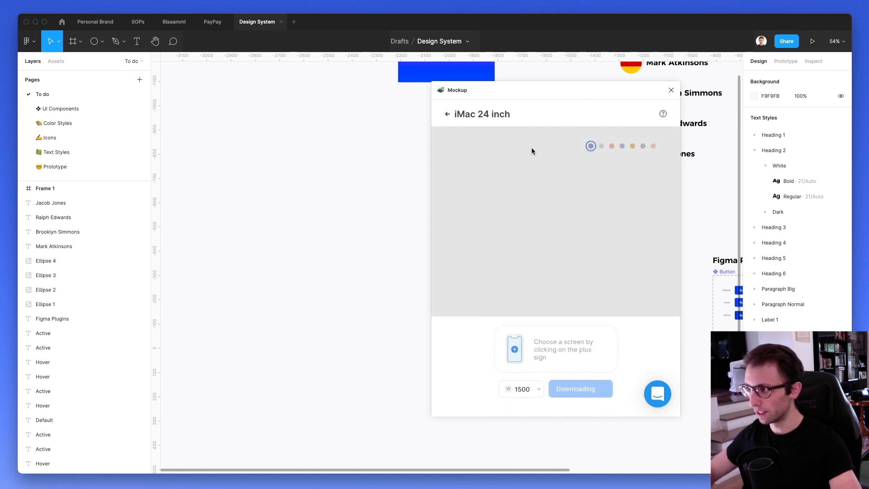
left_click(611, 146)
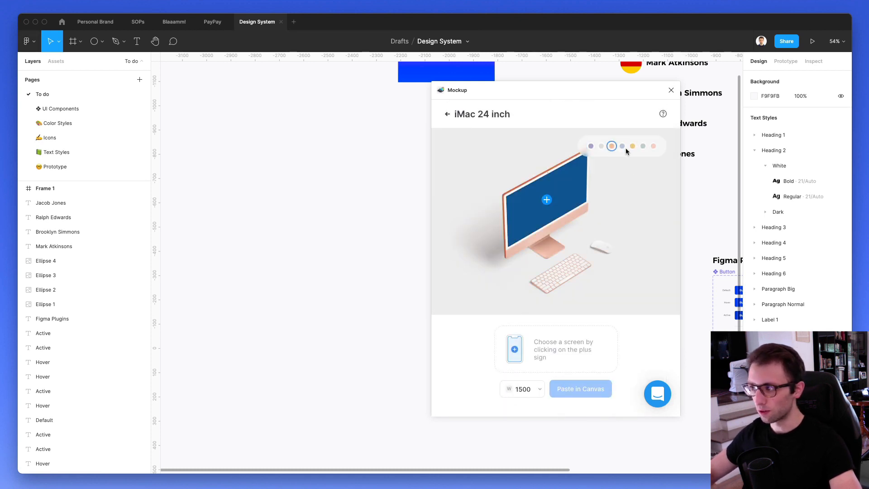
left_click(653, 146)
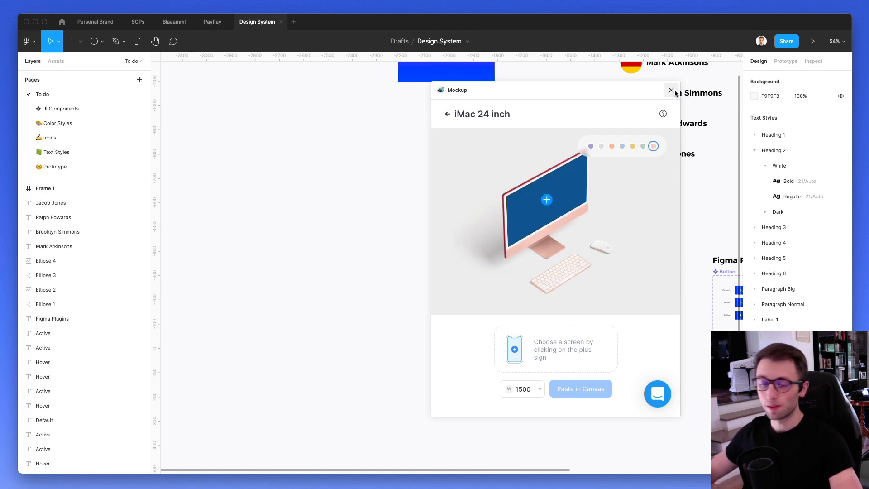
left_click(671, 90)
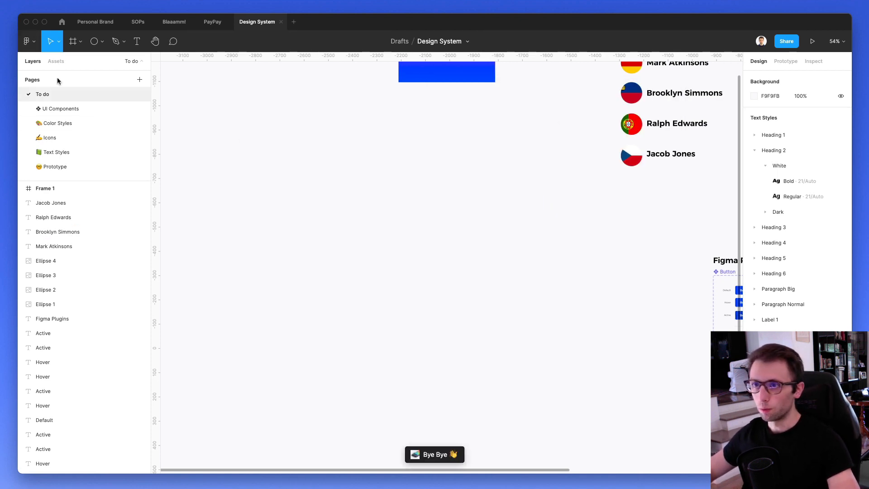
Launch Mesh Gradient and move the upper-left, upper-right and lower-left mesh points.
left_click(25, 41)
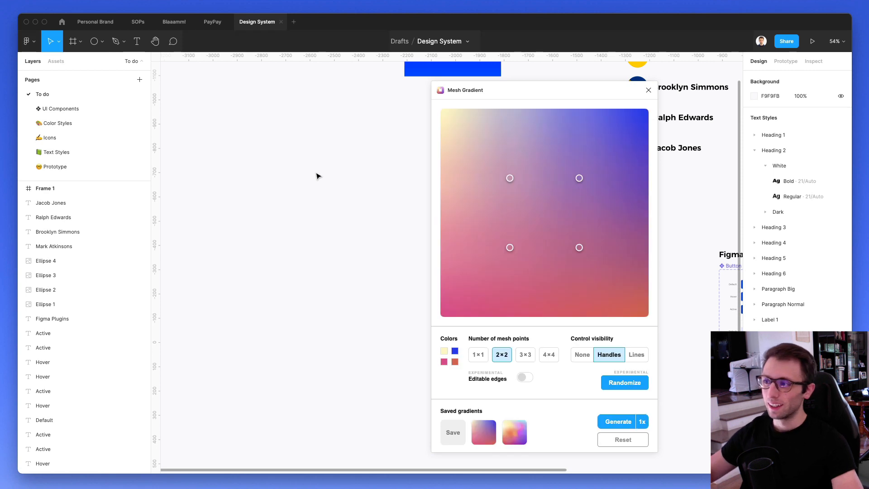
left_click(509, 178)
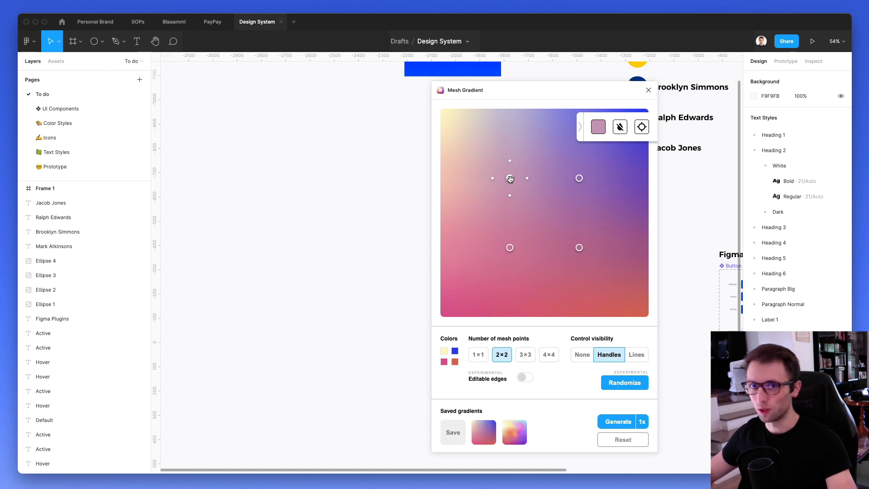
left_click_drag(510, 178, 501, 175)
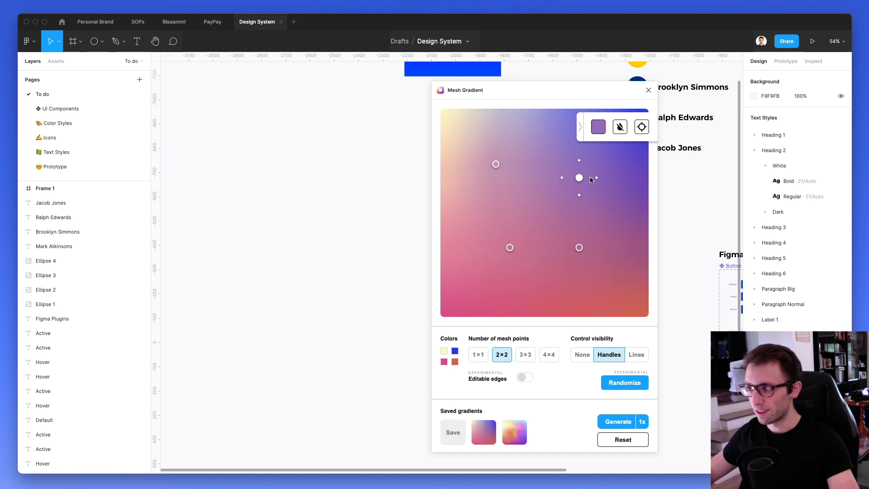
left_click_drag(579, 178, 602, 172)
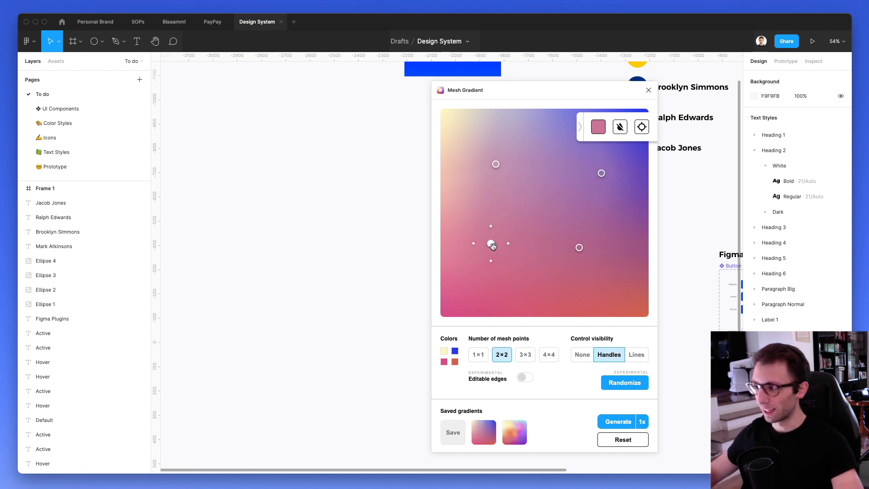
left_click_drag(491, 244, 483, 267)
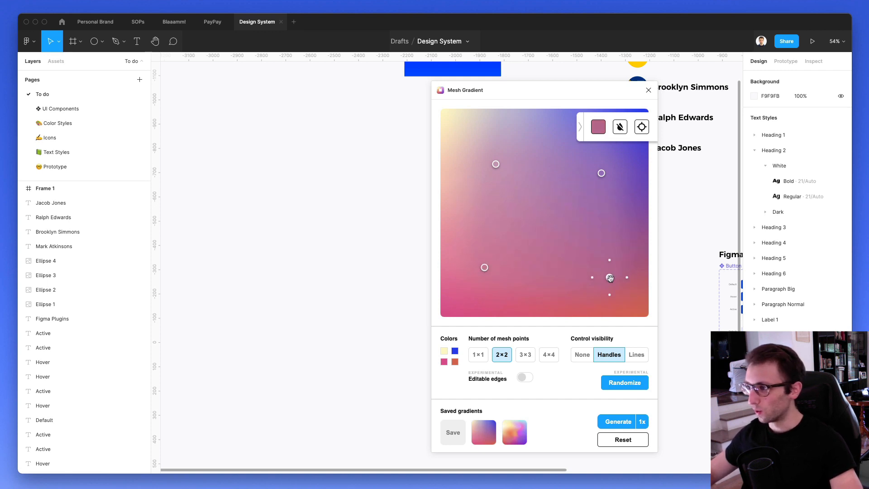
Change the blue gradient colour to magenta and set the mesh to 3×3.
left_click(610, 277)
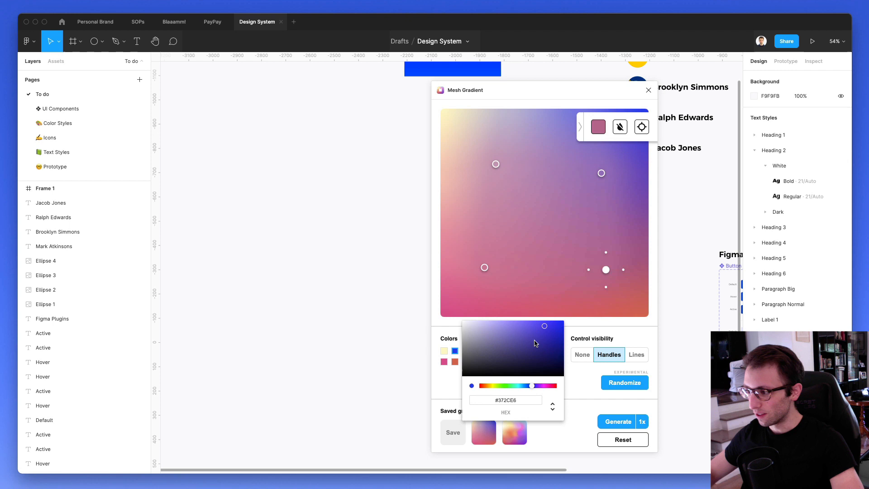
left_click_drag(531, 385, 545, 385)
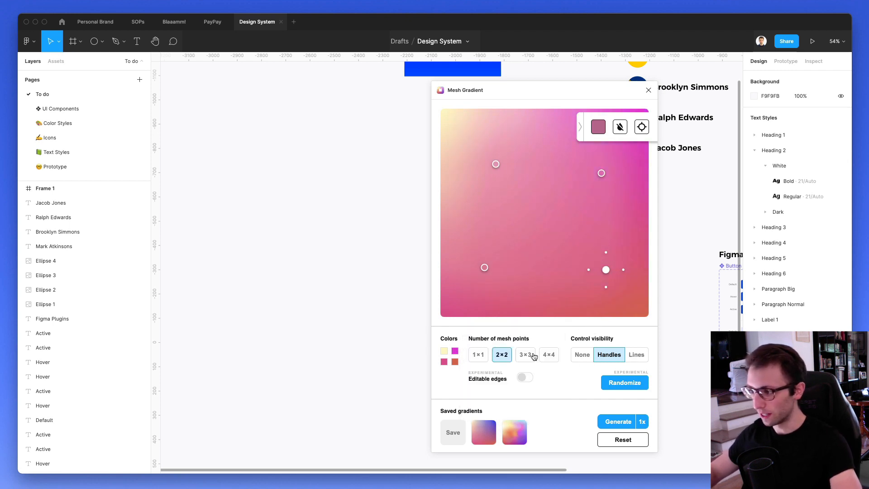
left_click(525, 355)
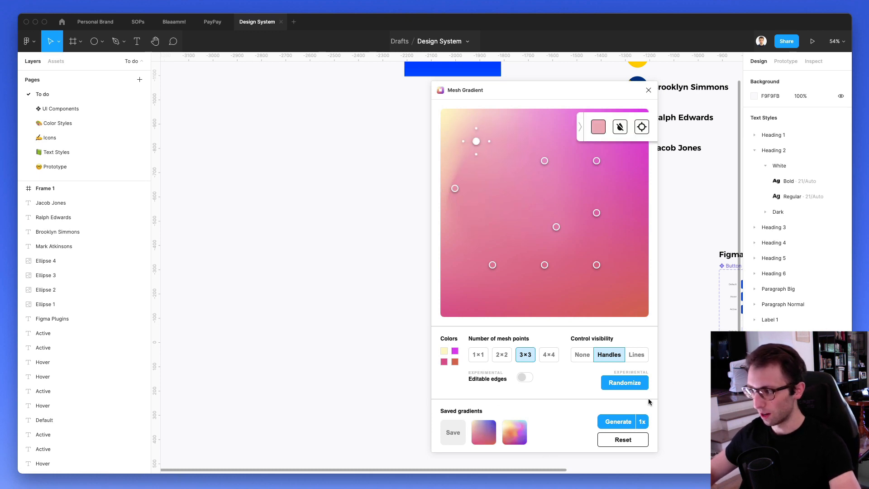
left_click(643, 422)
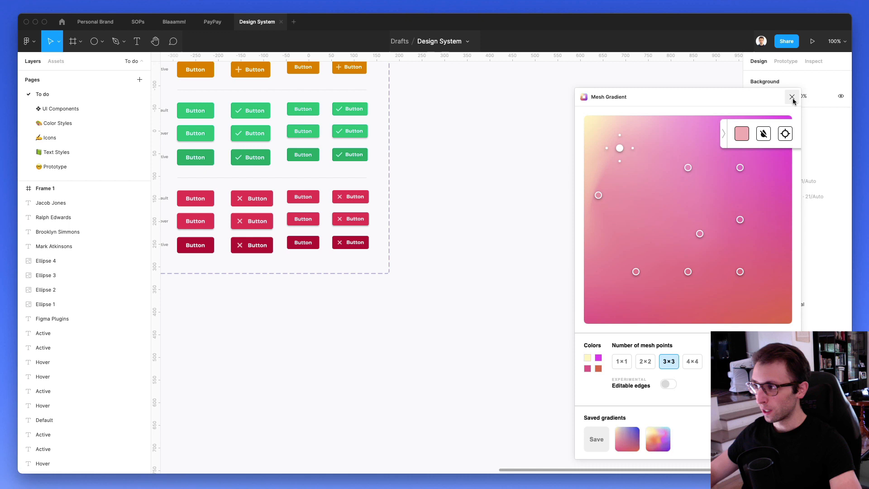
Close Mesh Gradient and add two pill rectangles below the buttons, with purple-blue and purple-pink gradients.
left_click(26, 41)
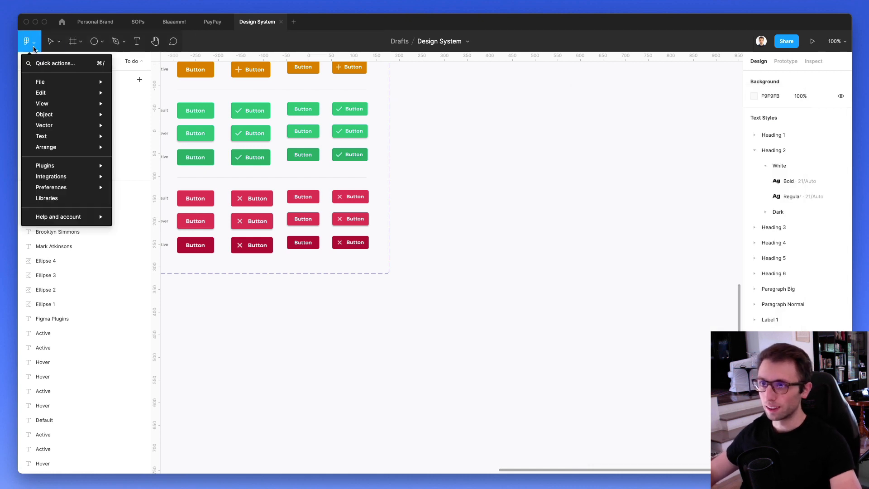
left_click(45, 165)
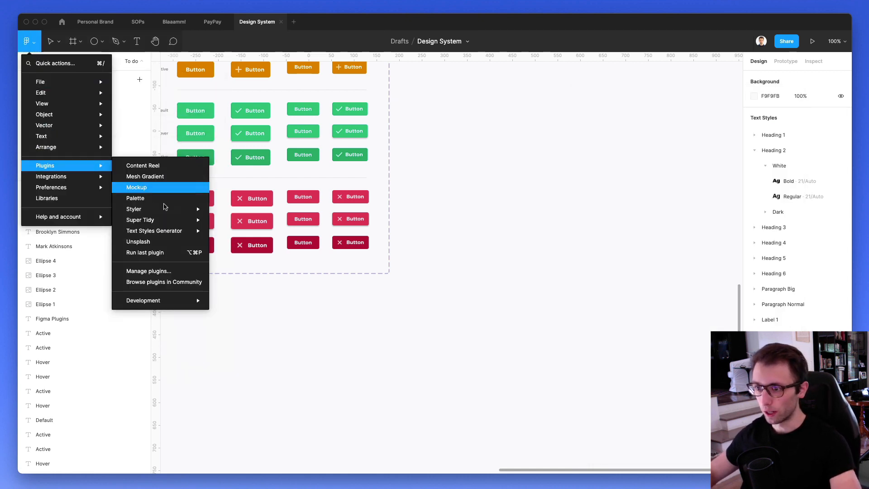
mouse_move(133, 209)
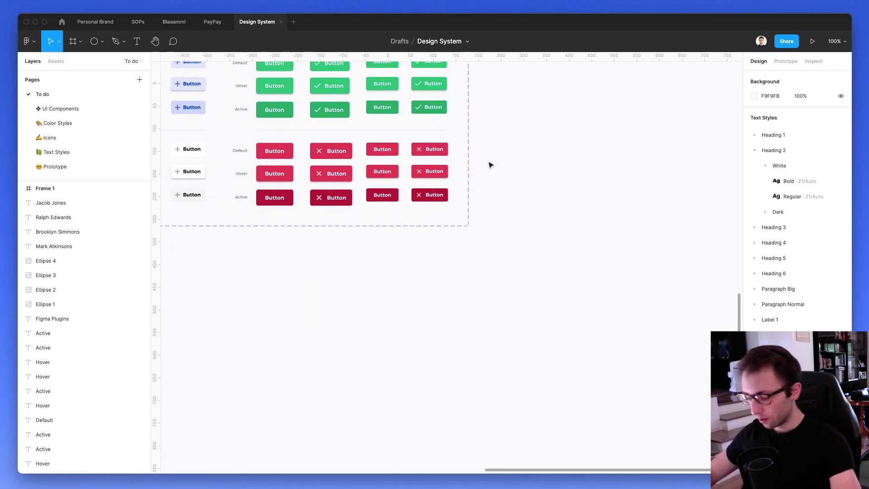
left_click_drag(318, 201, 394, 230)
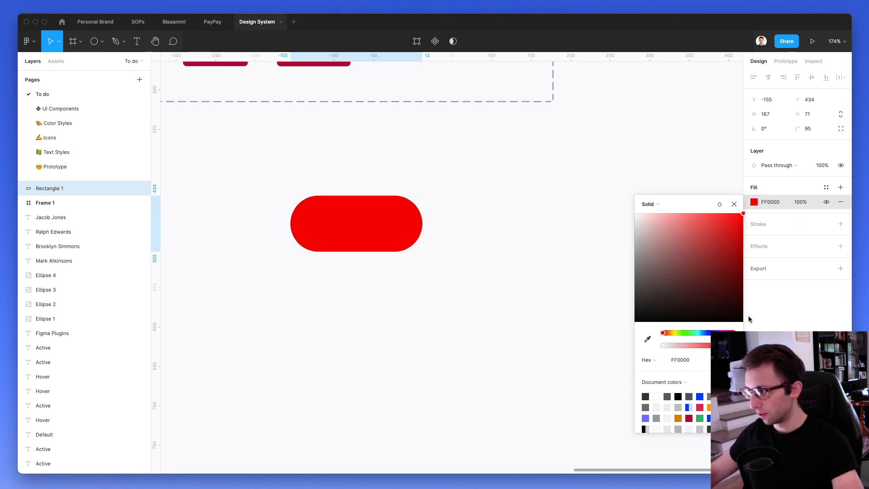
left_click(736, 213)
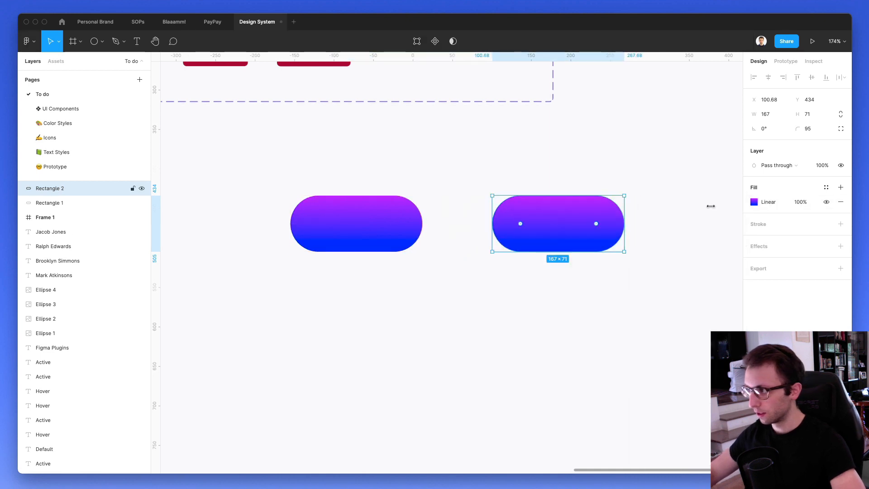
left_click(754, 202)
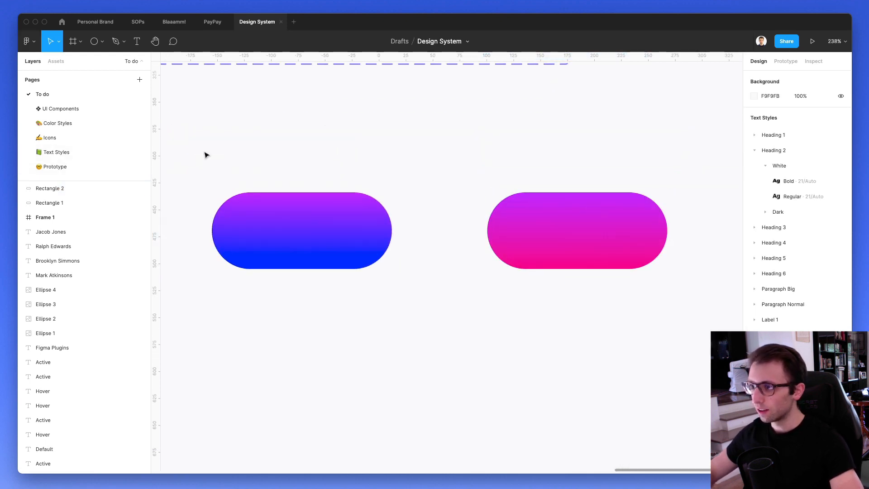
Run Styler's Generate Styles on both pills to create colour styles Rectangle 1 and Rectangle 2.
left_click(25, 41)
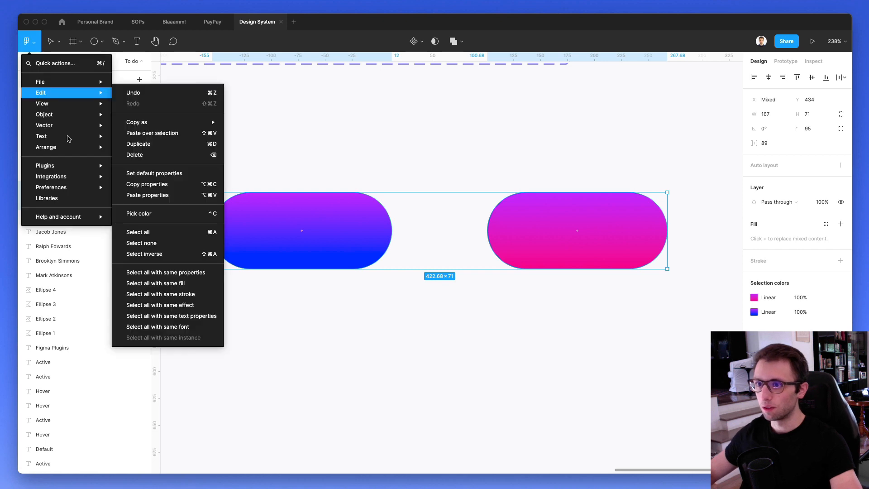
mouse_move(50, 176)
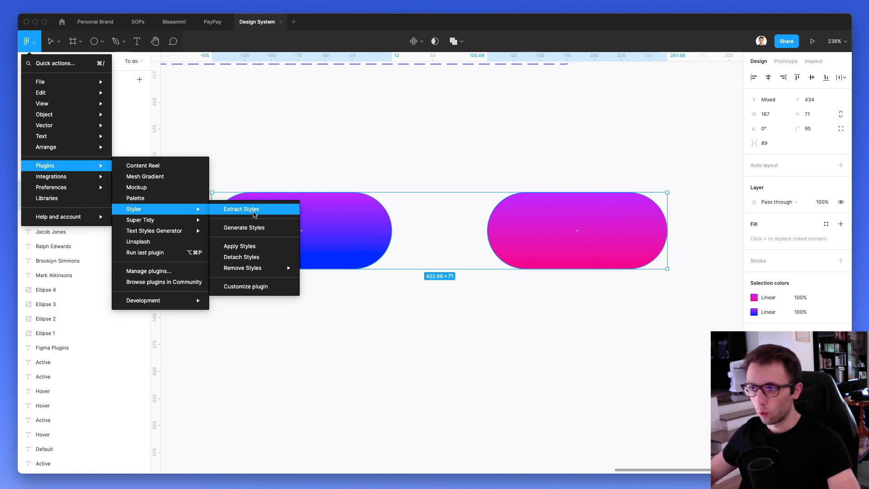
mouse_move(244, 227)
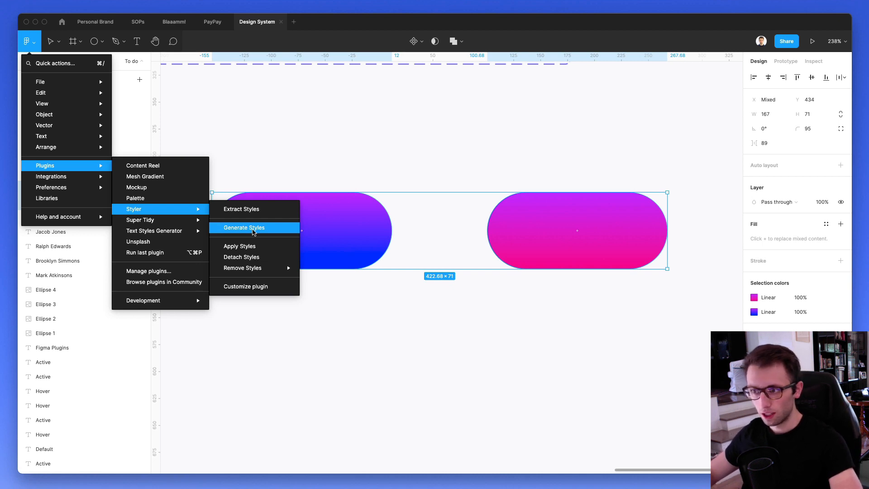
left_click(242, 228)
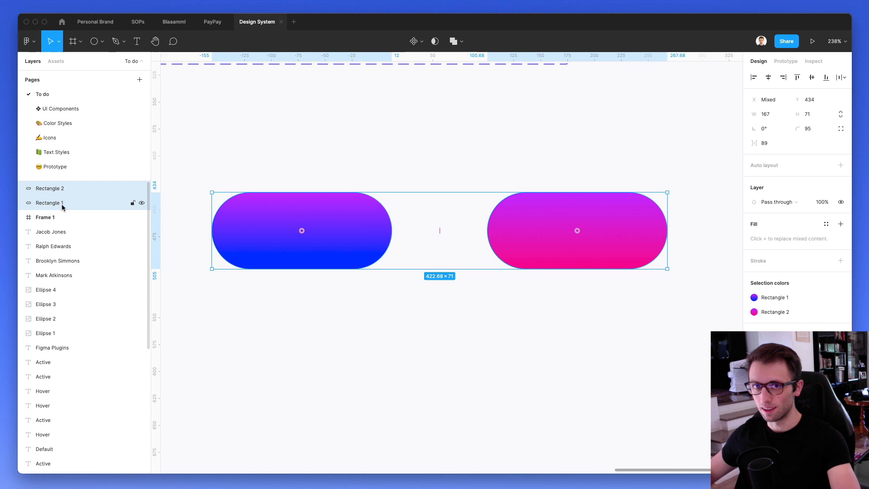
mouse_move(71, 203)
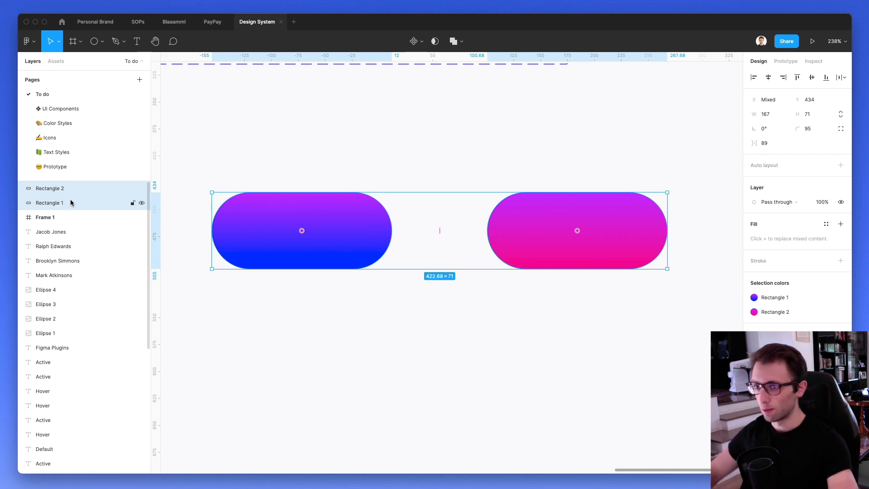
mouse_move(63, 204)
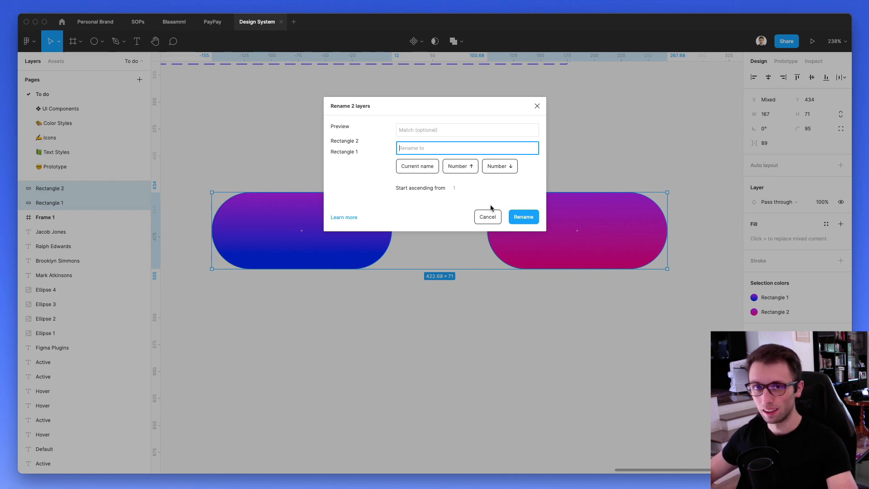
left_click(487, 217)
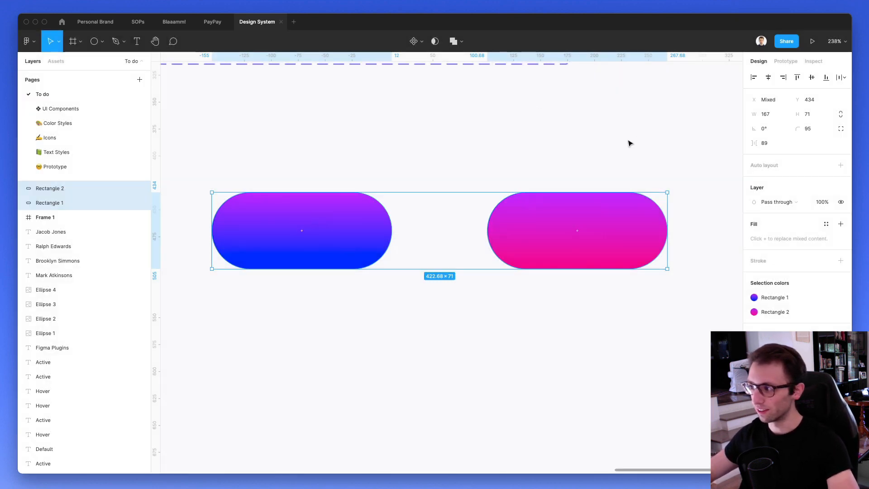